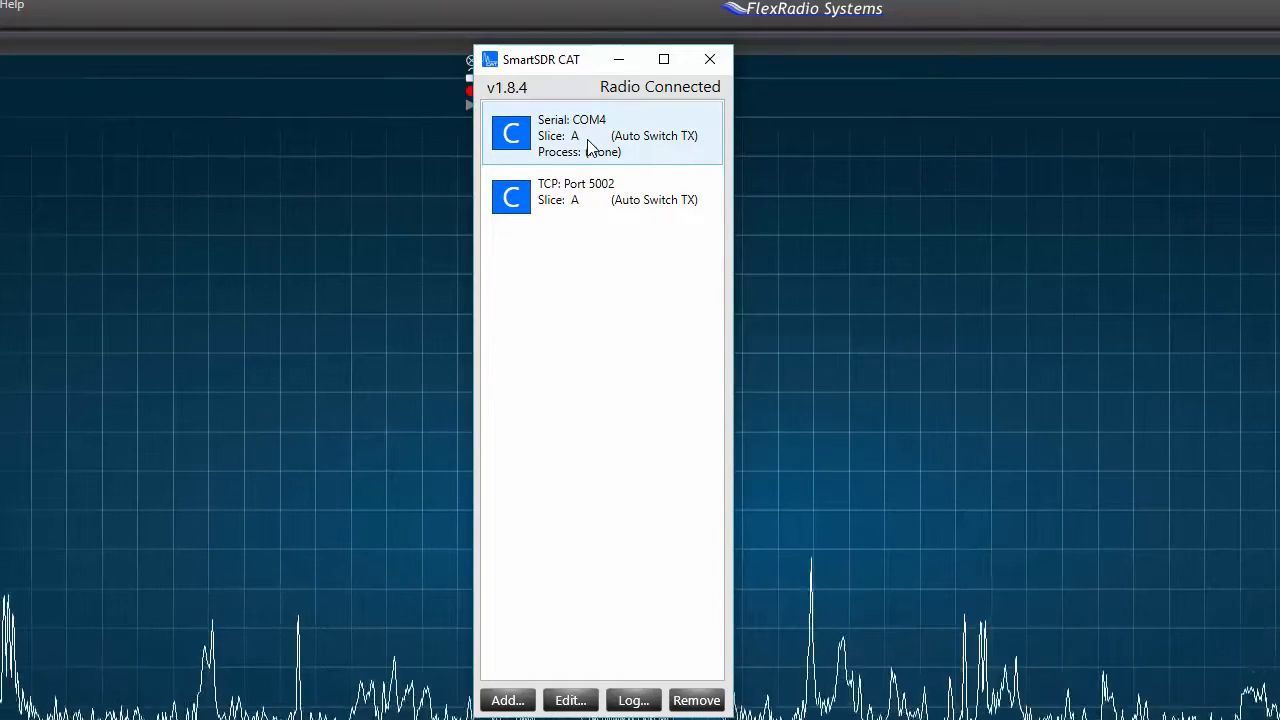
mouse_move(658, 151)
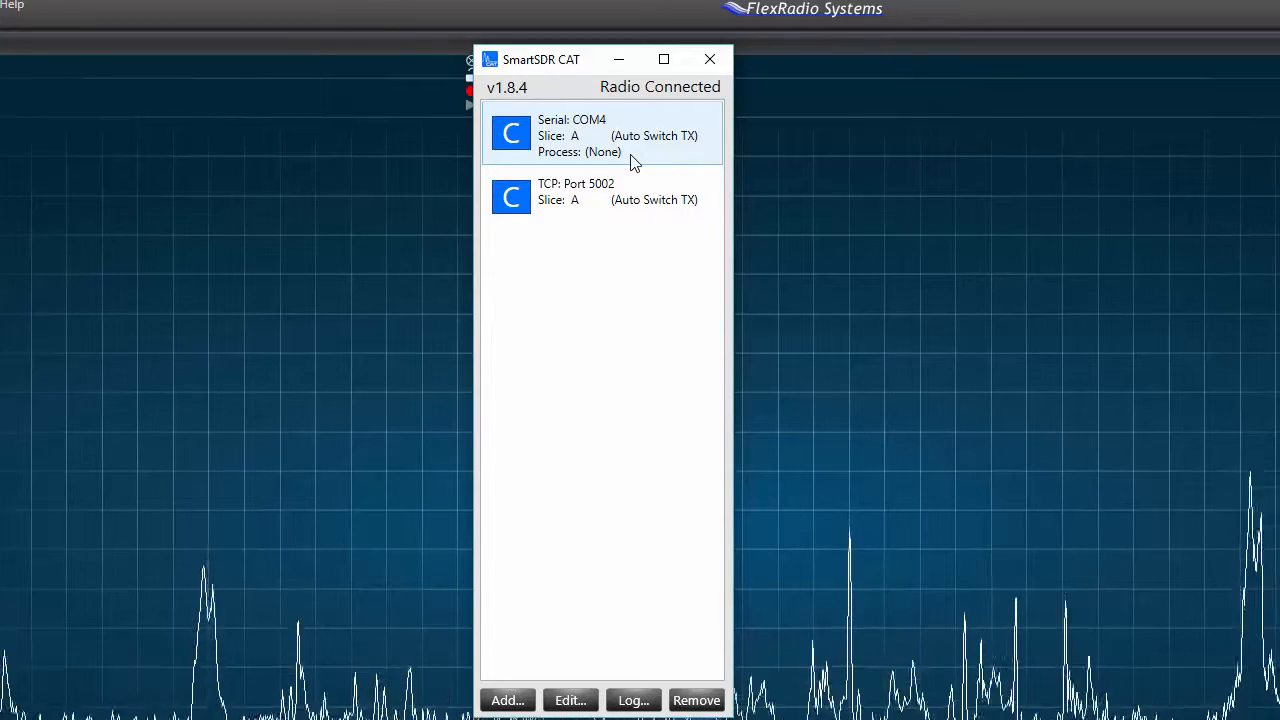
- Begin adding a new CAT port in SmartSDR CAT, keeping slice A for VFO A
click(600, 196)
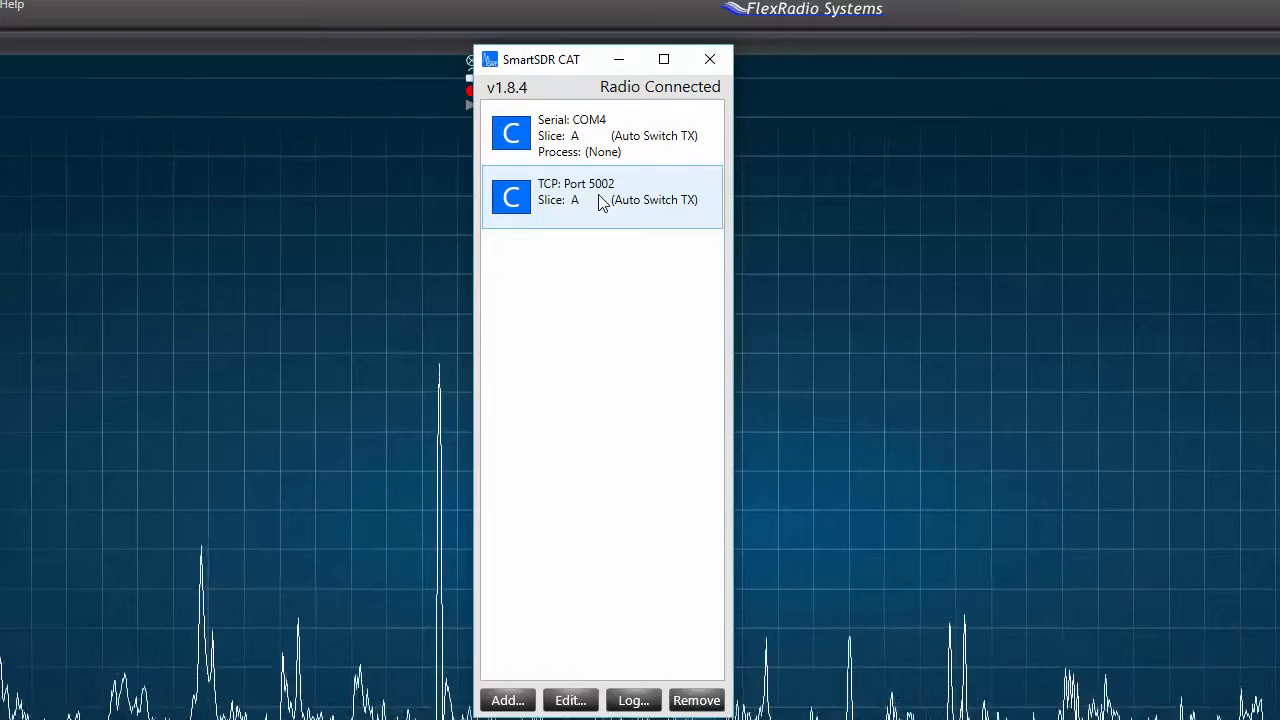
mouse_move(563, 215)
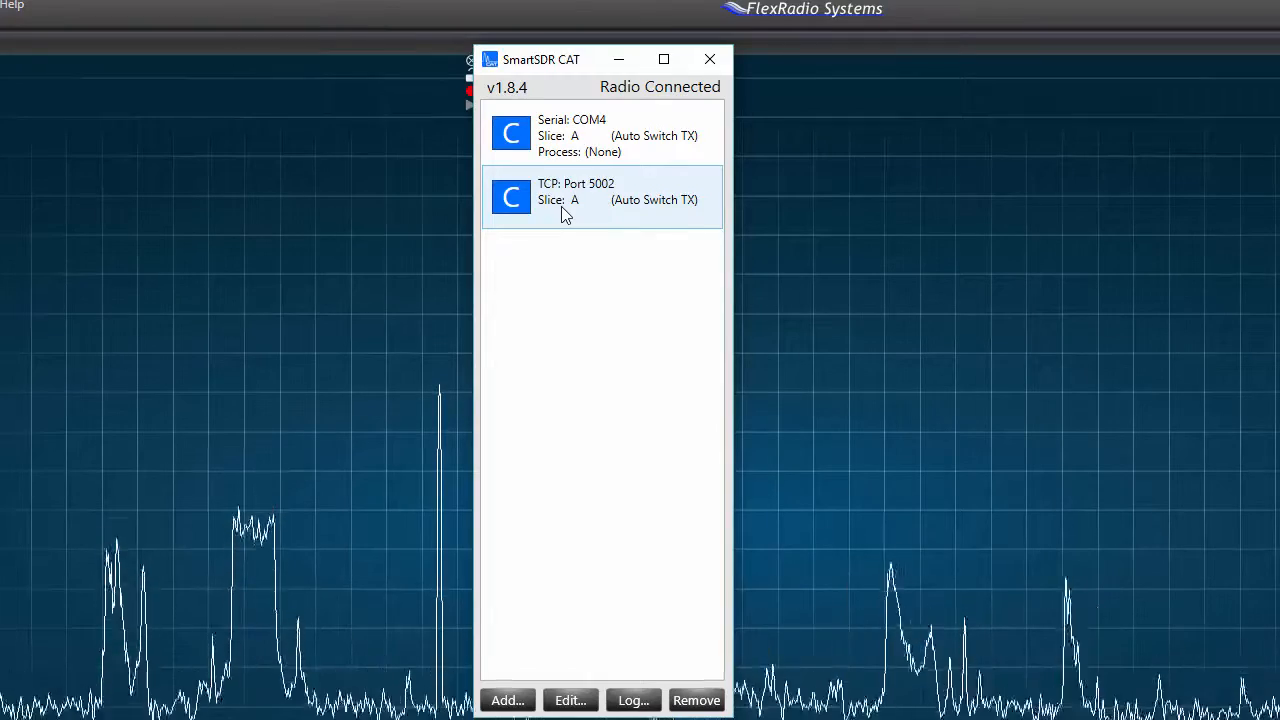
mouse_move(650, 215)
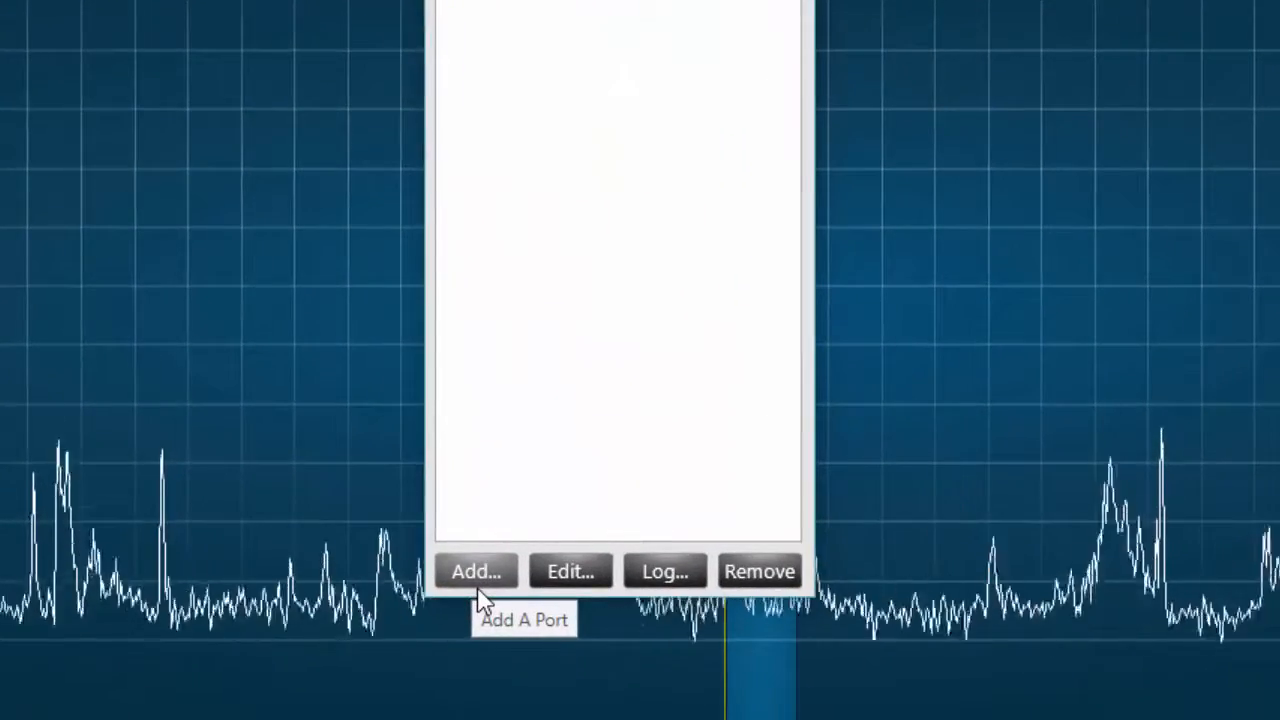
mouse_move(570, 580)
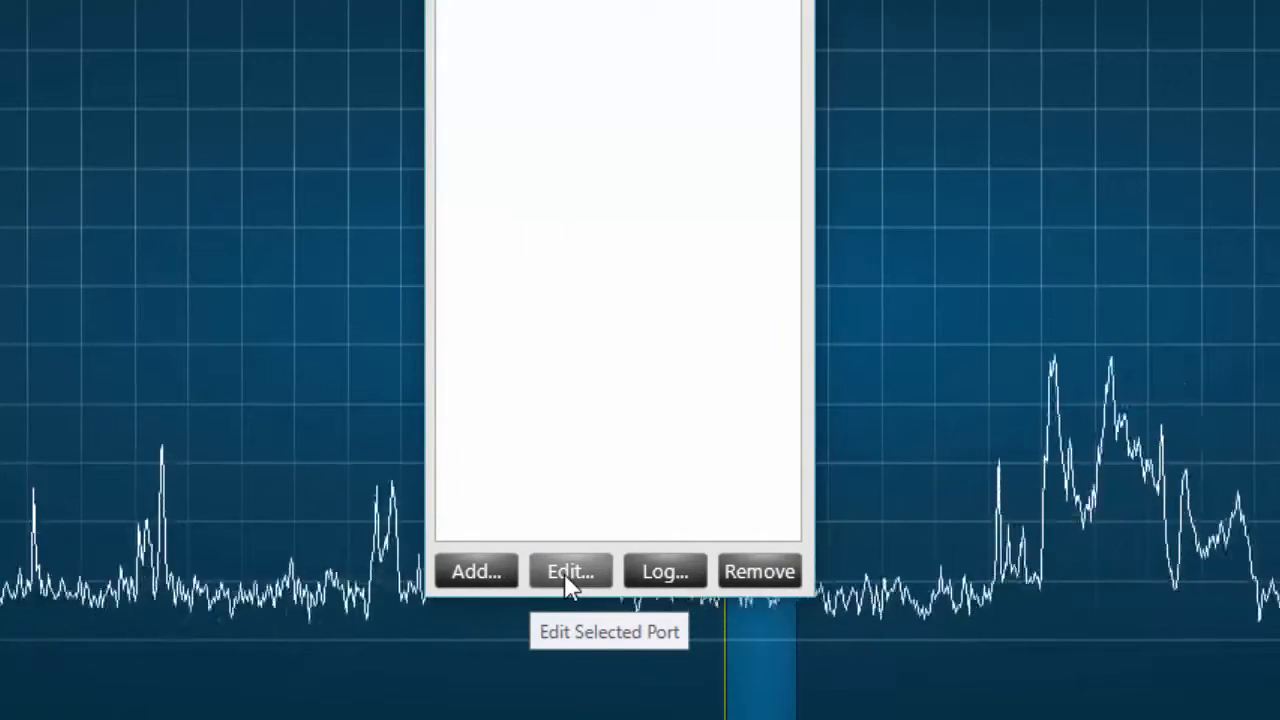
mouse_move(665, 575)
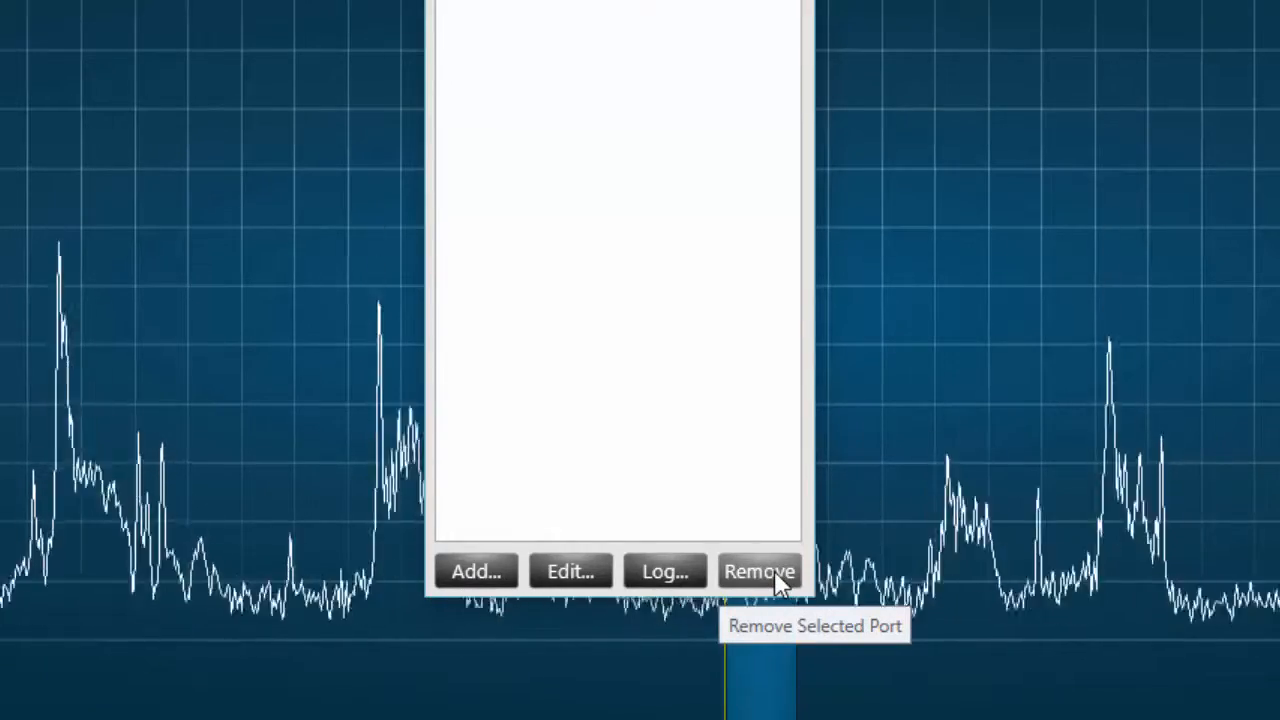
mouse_move(477, 571)
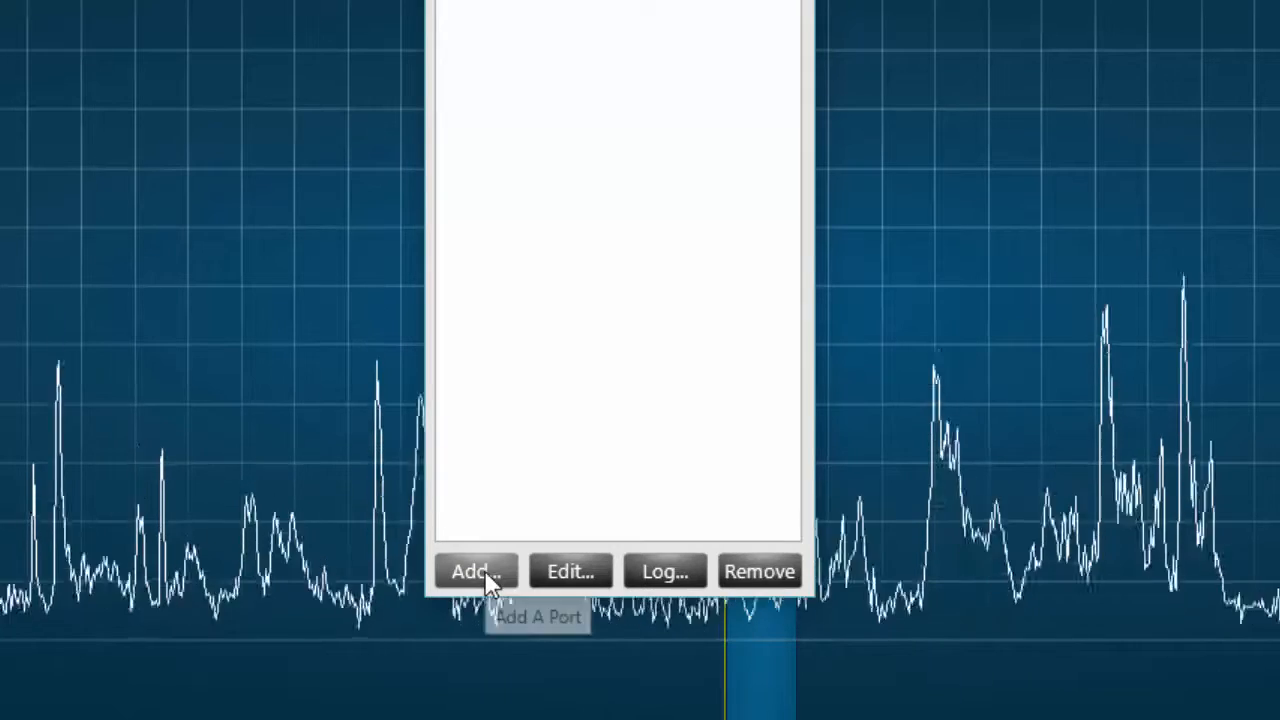
click(476, 571)
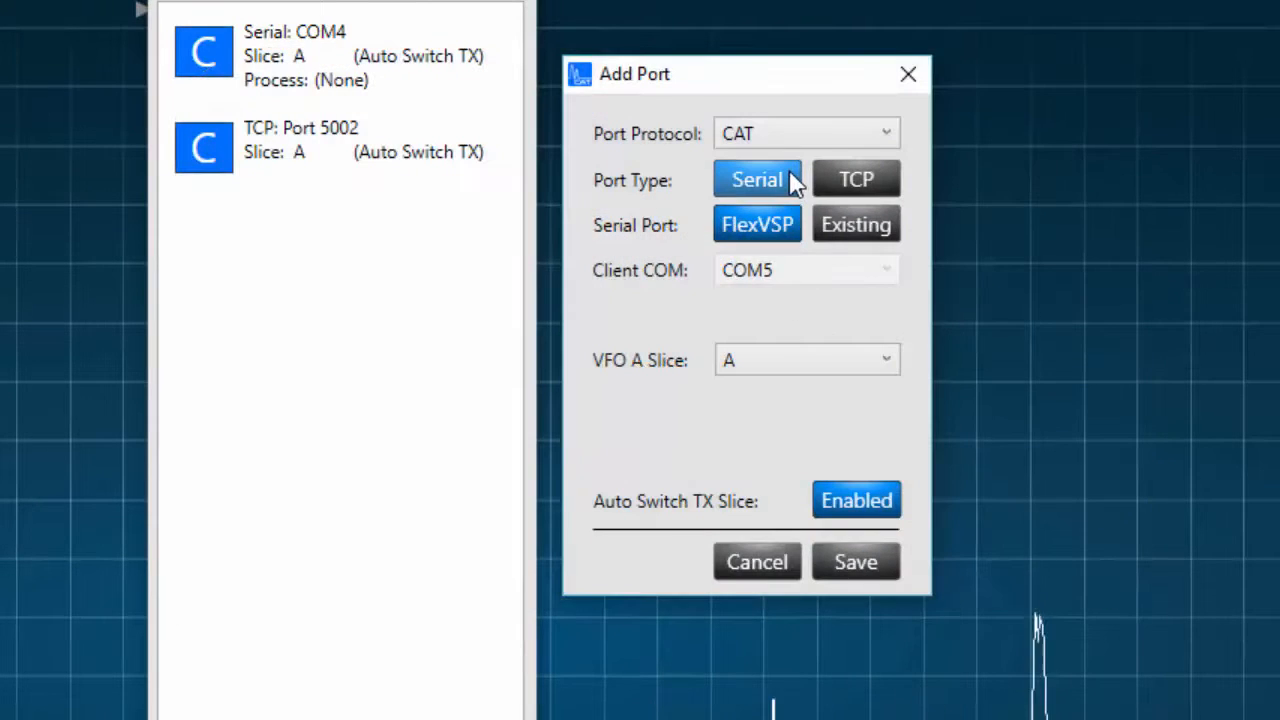
mouse_move(855, 188)
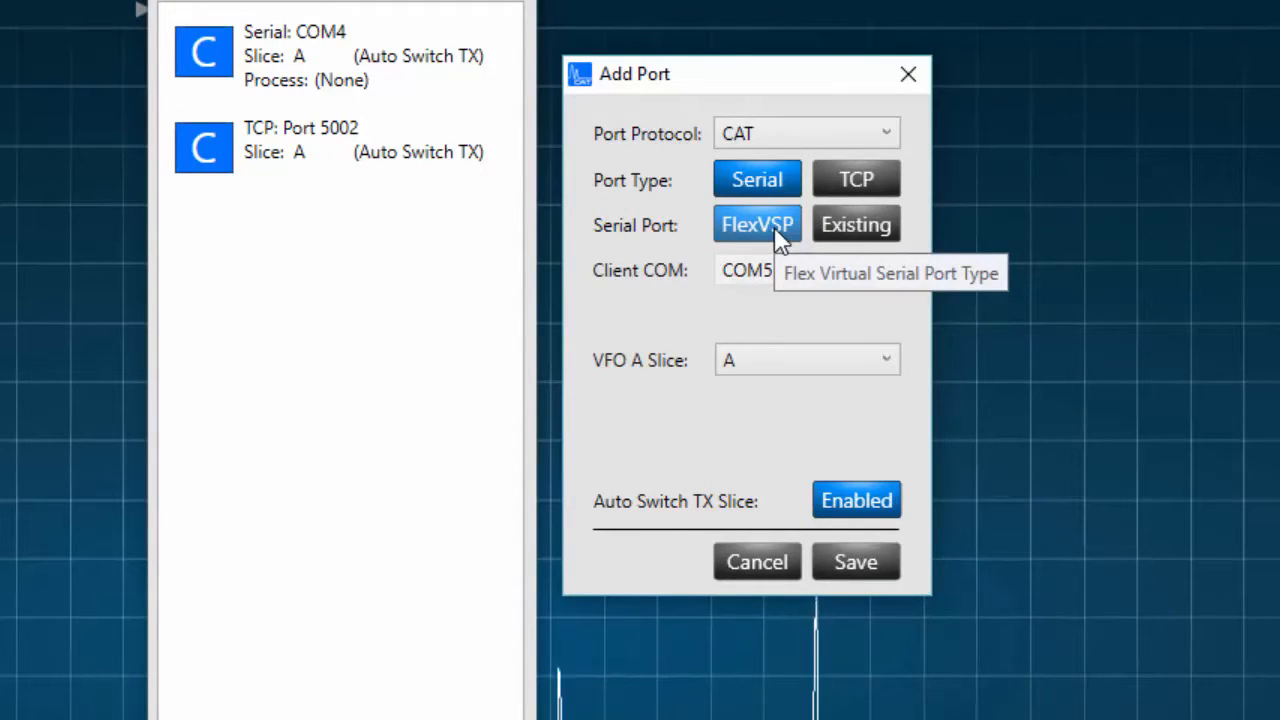
mouse_move(856, 224)
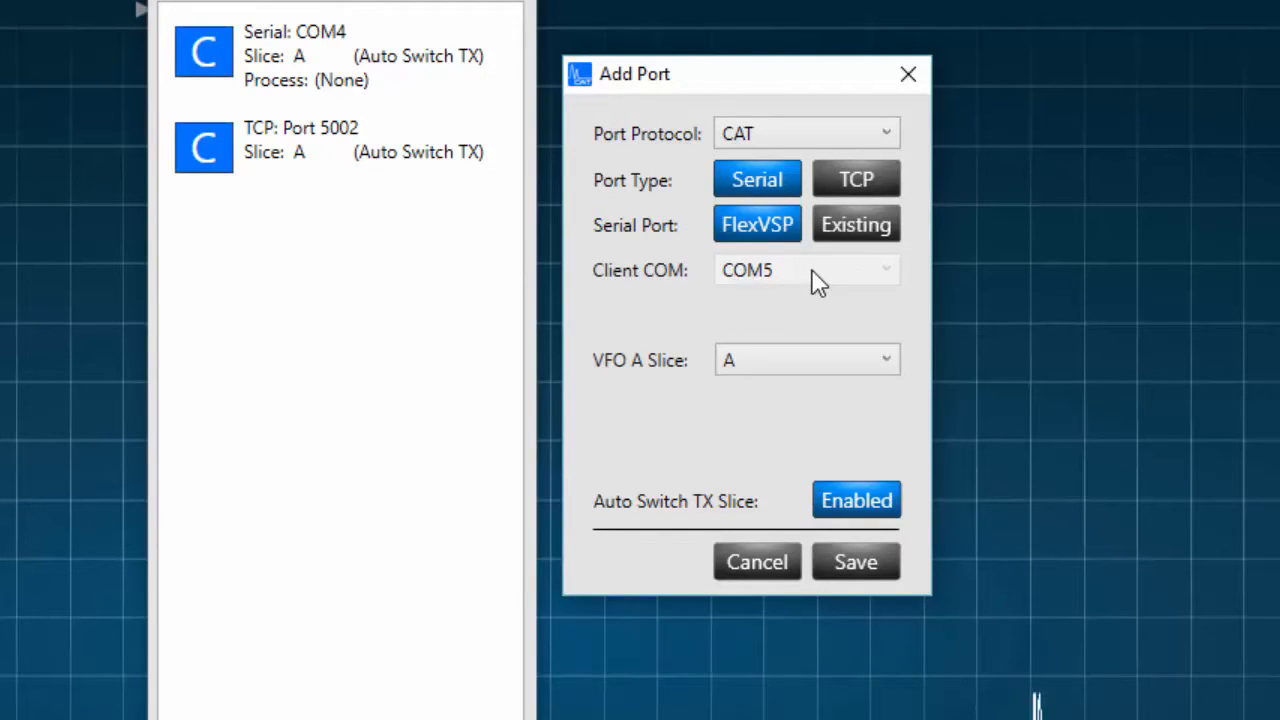
mouse_move(790, 365)
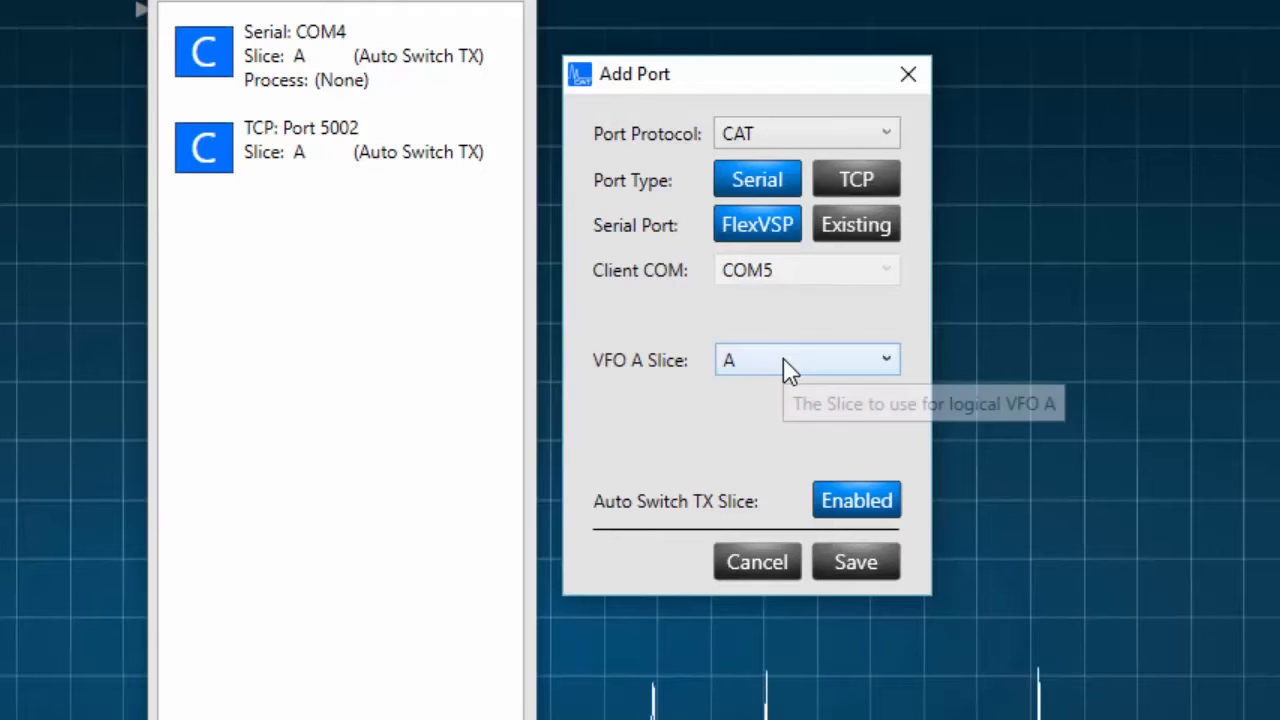
click(806, 360)
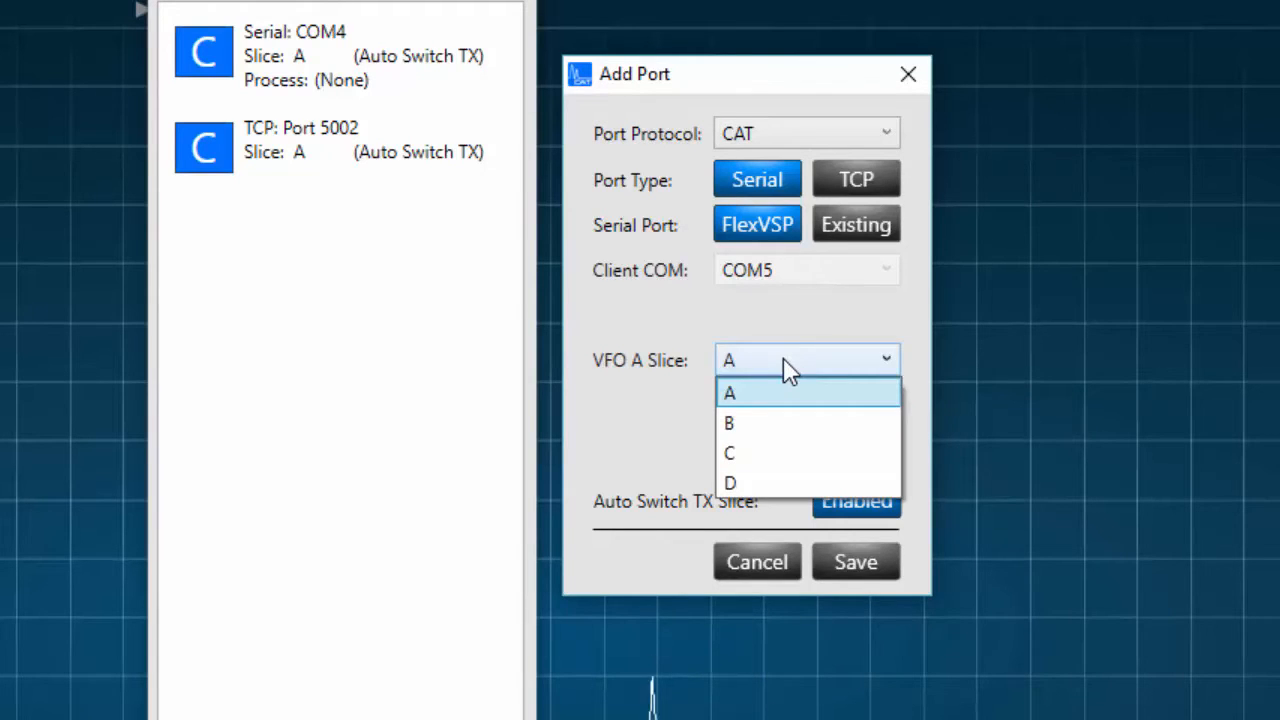
click(730, 392)
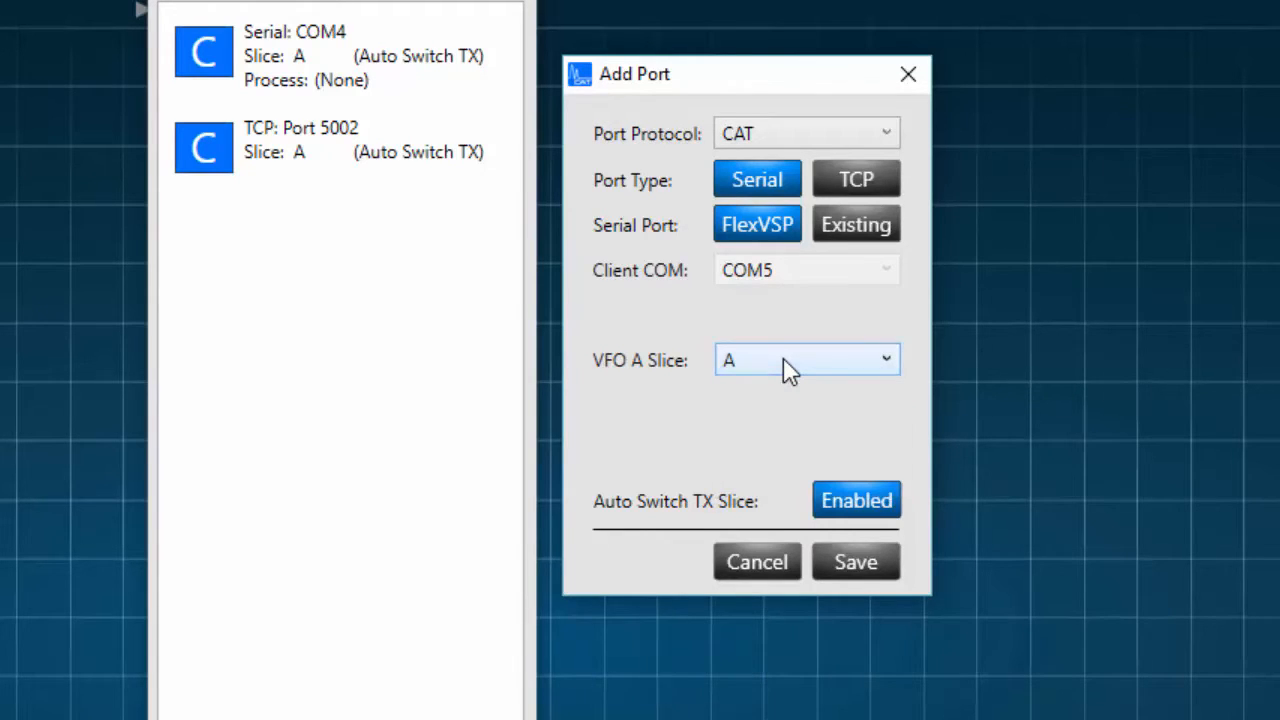
mouse_move(800, 388)
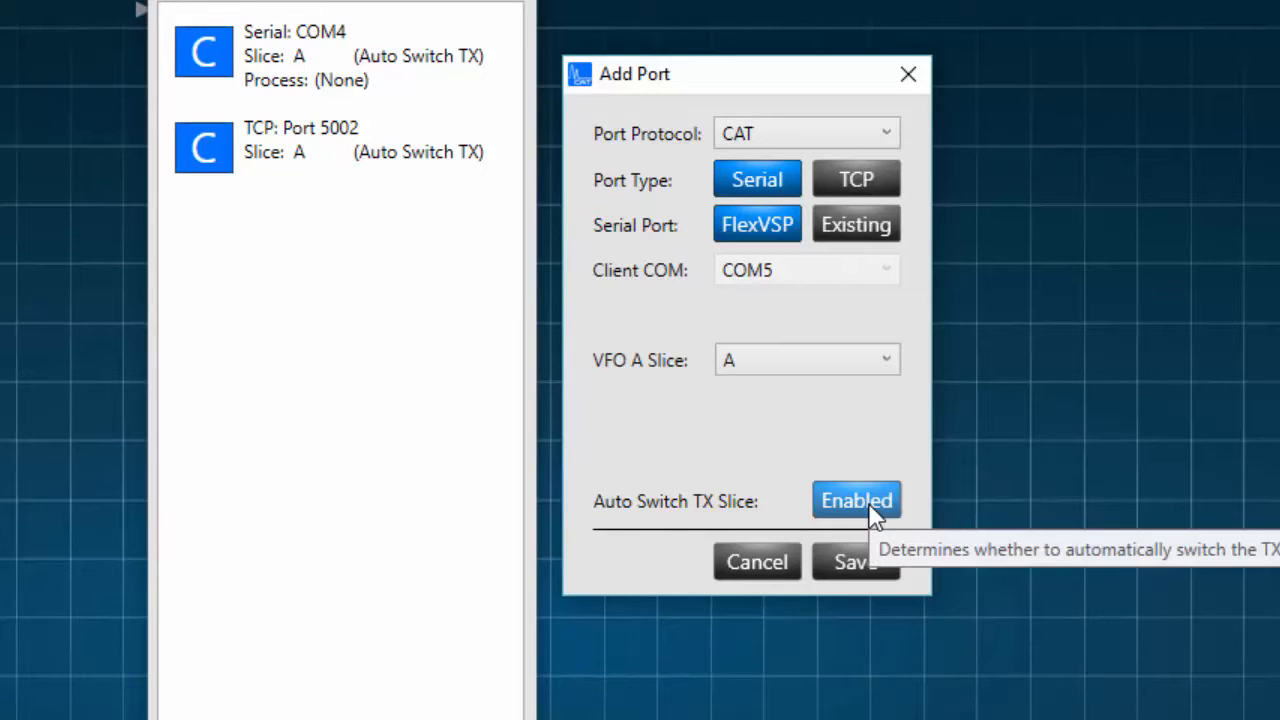
mouse_move(790, 585)
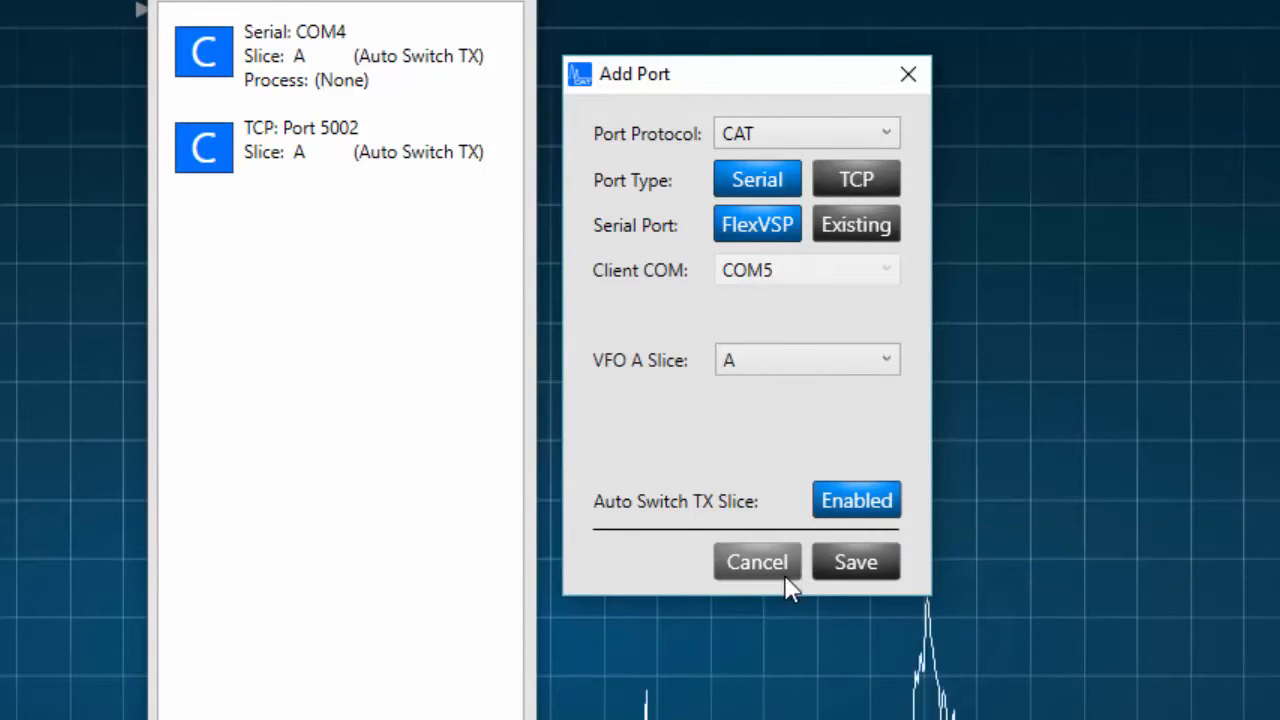
mouse_move(790, 600)
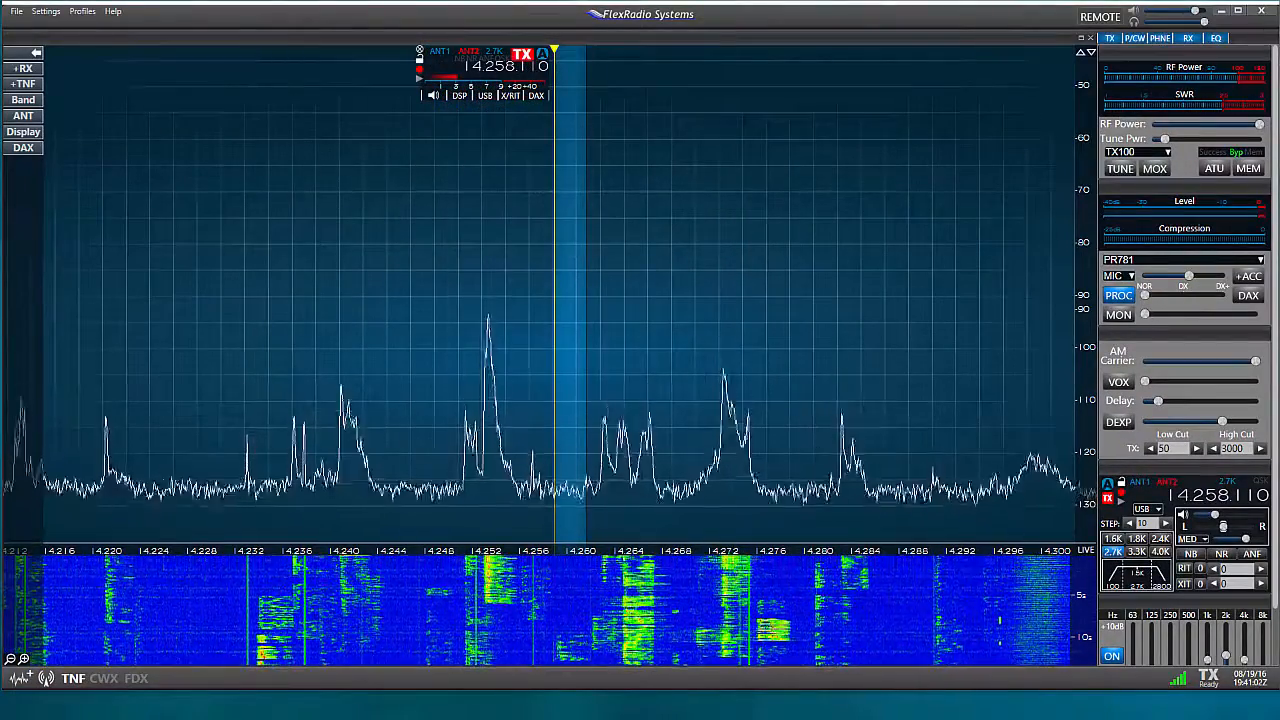
- Open Device Manager from the Devices page of Windows Settings
click(46, 11)
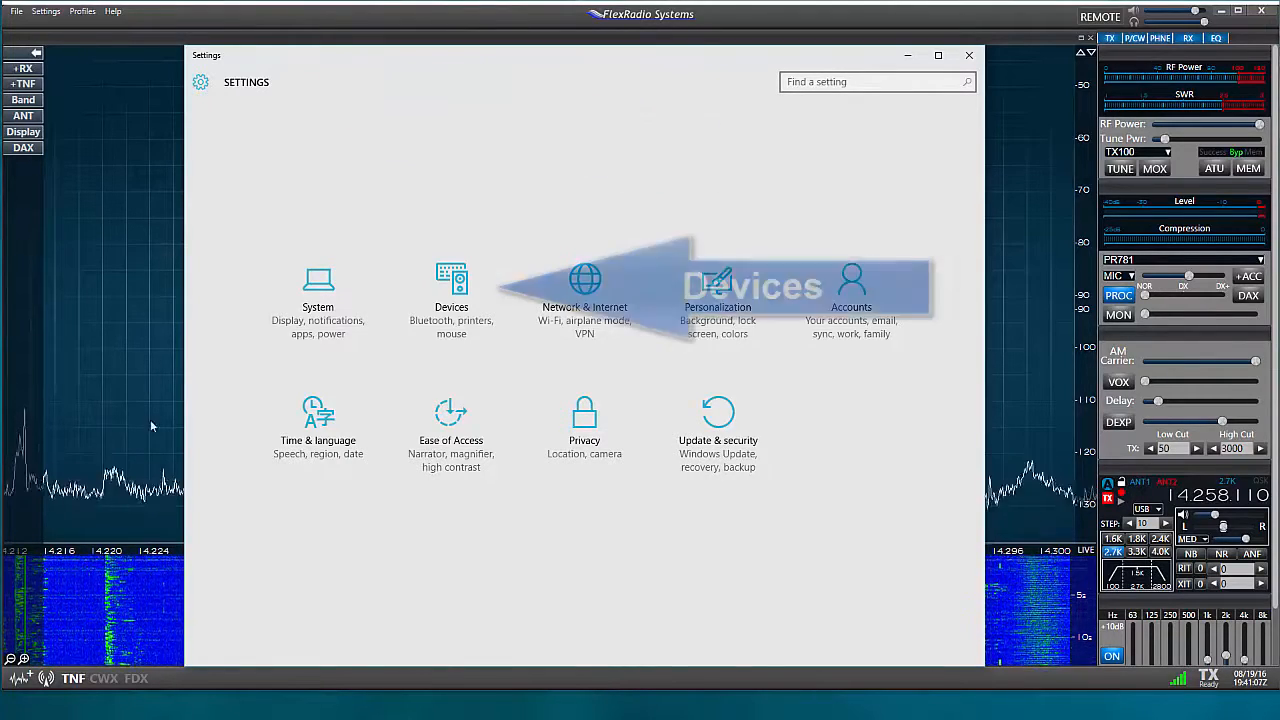
click(451, 300)
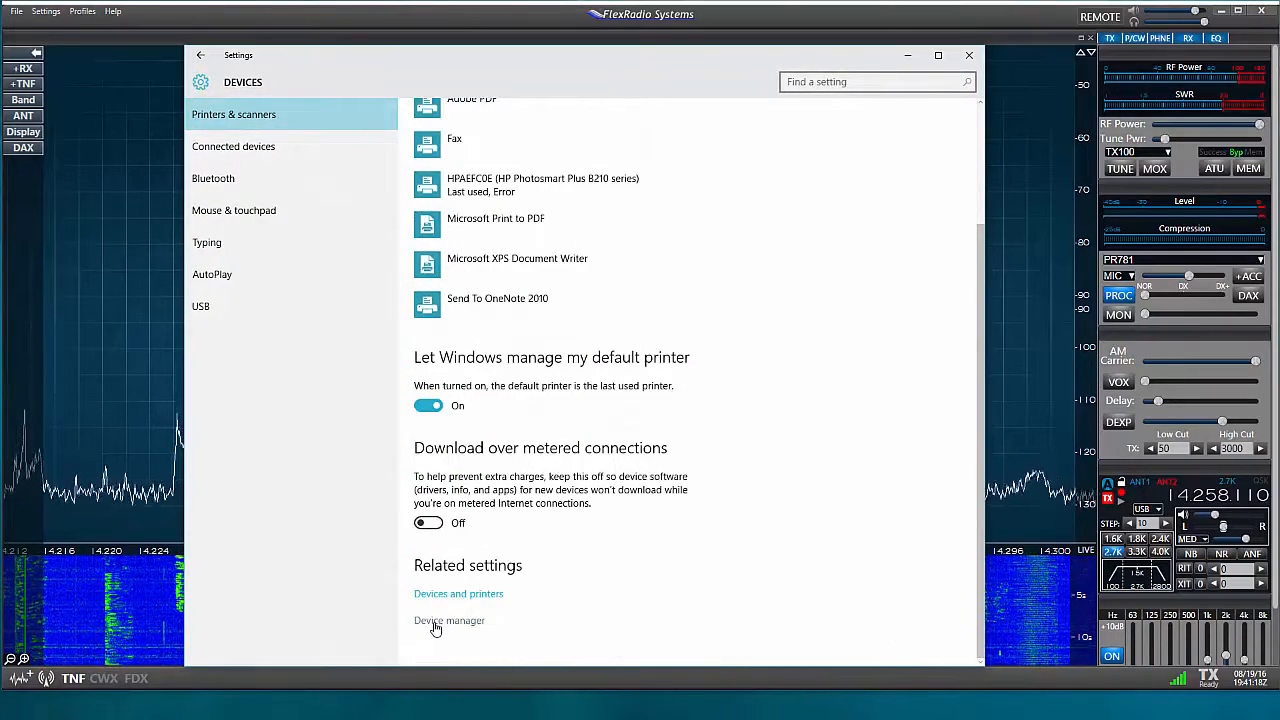
click(449, 620)
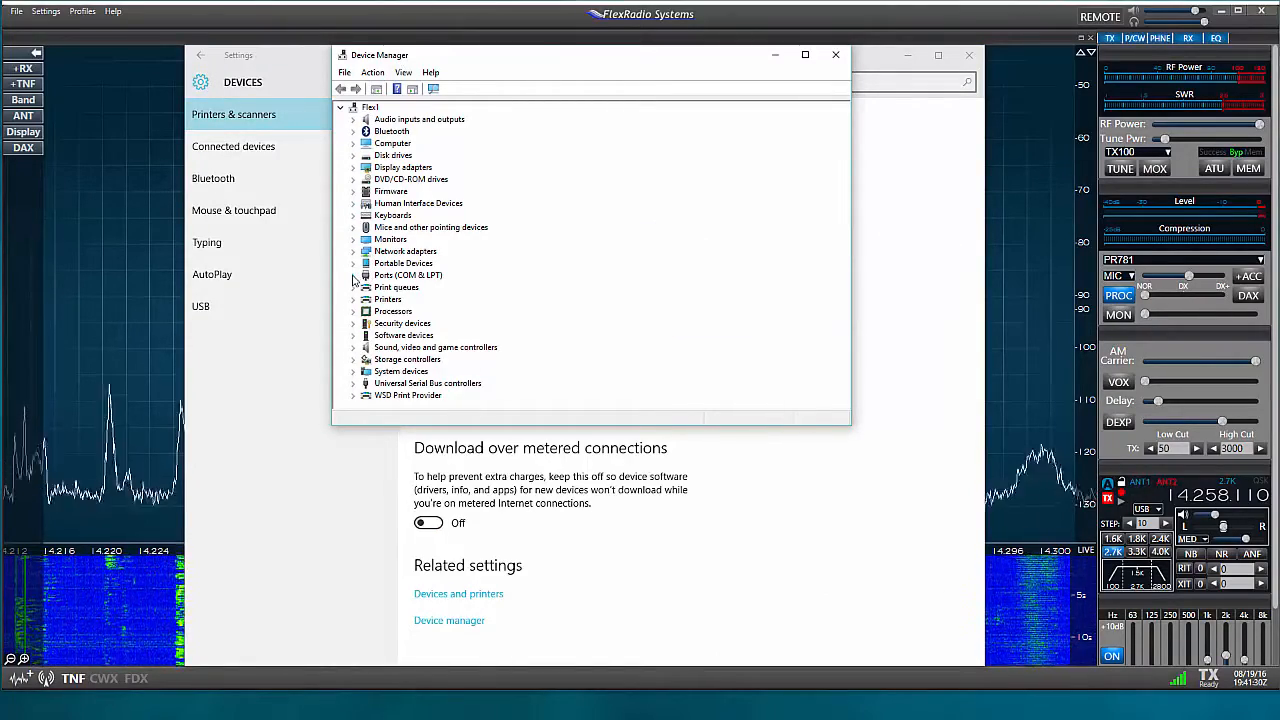
- Expand Ports (COM & LPT) to reveal FlexControl COM3 and FlexRadio ports COM104 and COM4
click(353, 275)
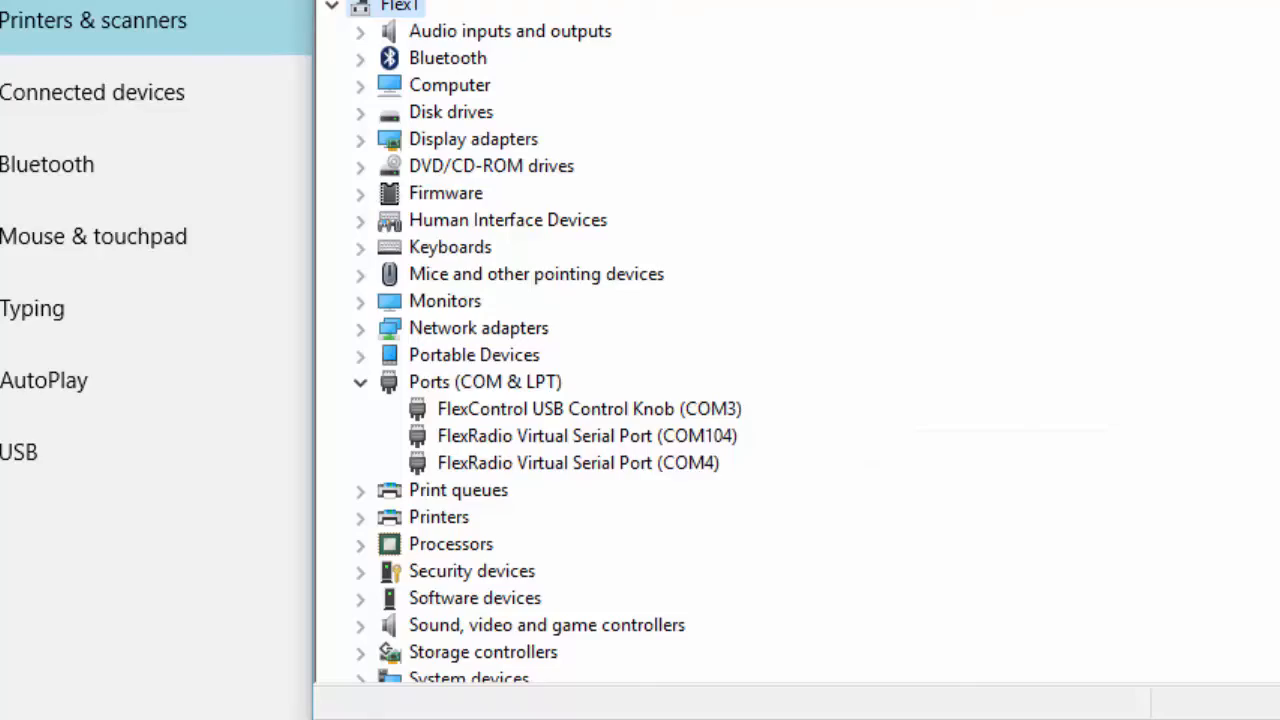
mouse_move(47, 164)
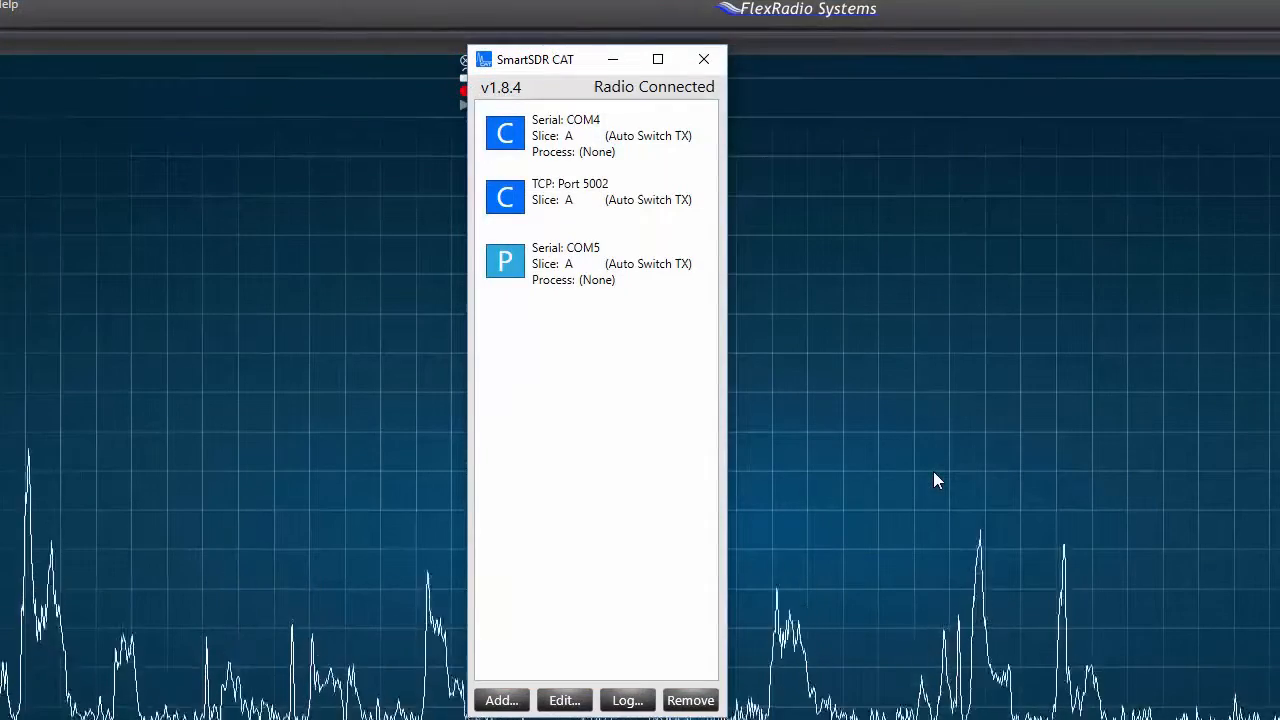
mouse_move(873, 483)
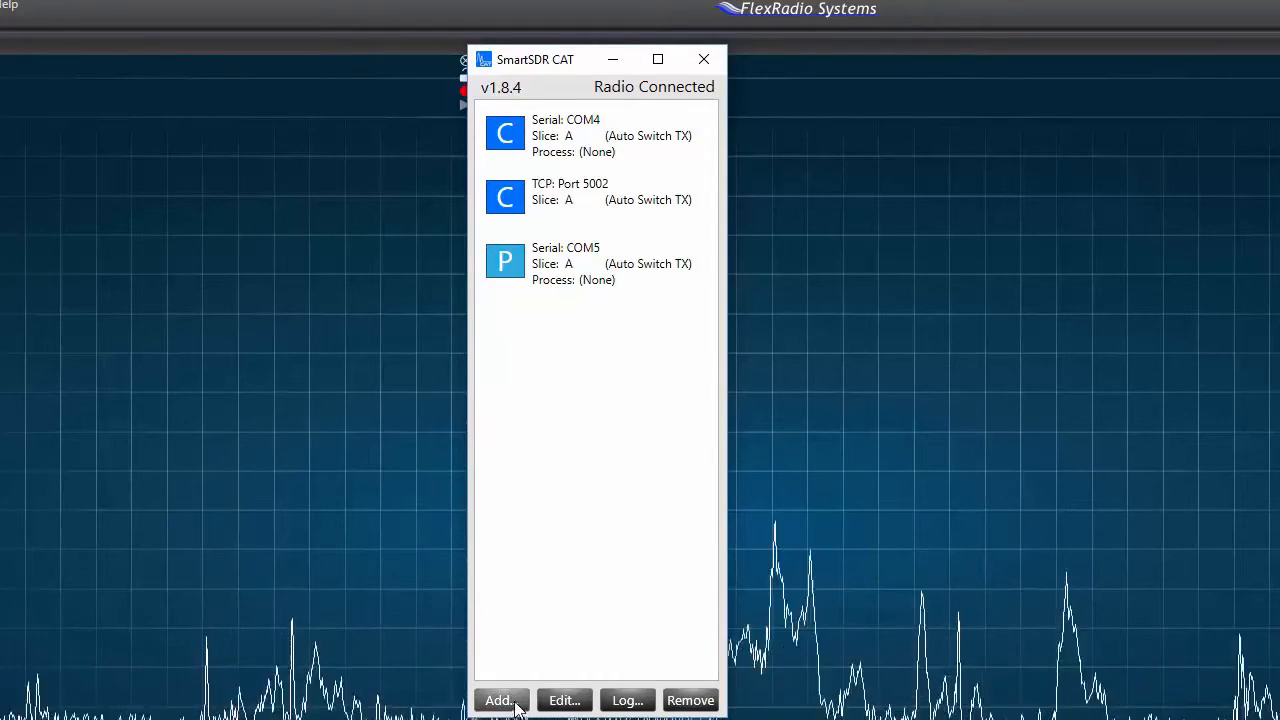
- Create a CAT-protocol FlexVSP serial port on Client COM6 with slice A, and save it
click(499, 700)
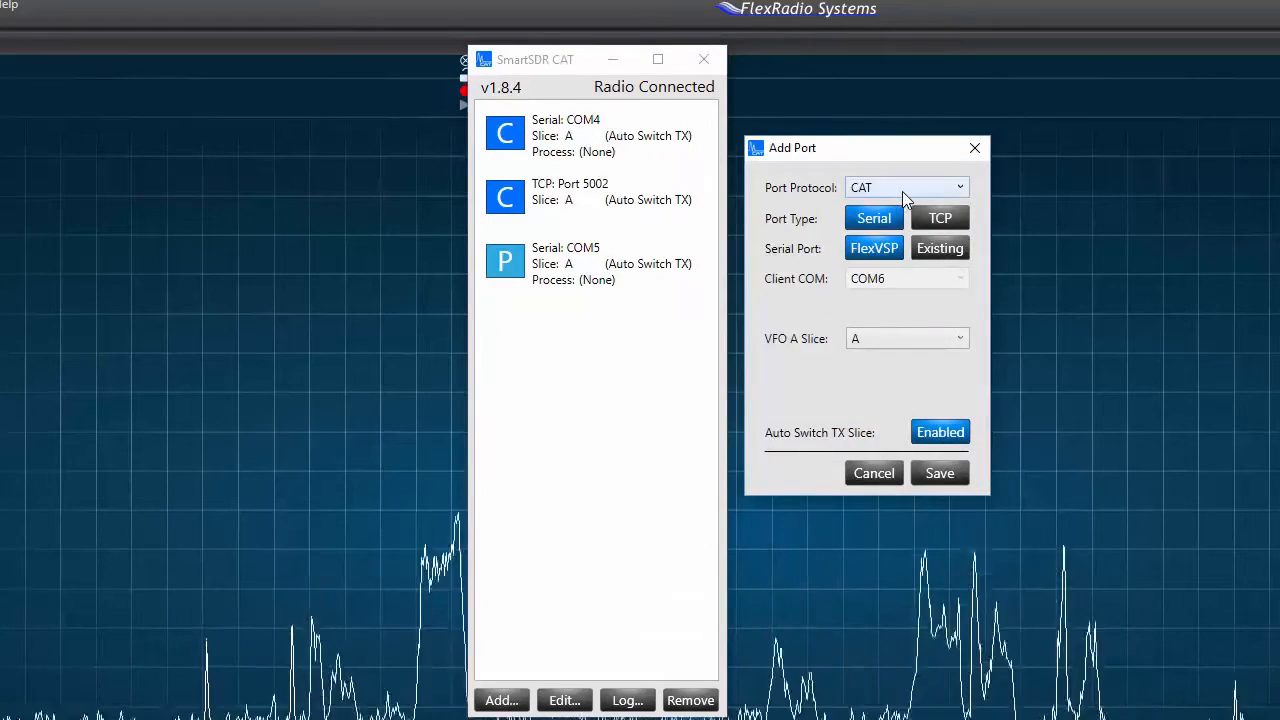
click(905, 187)
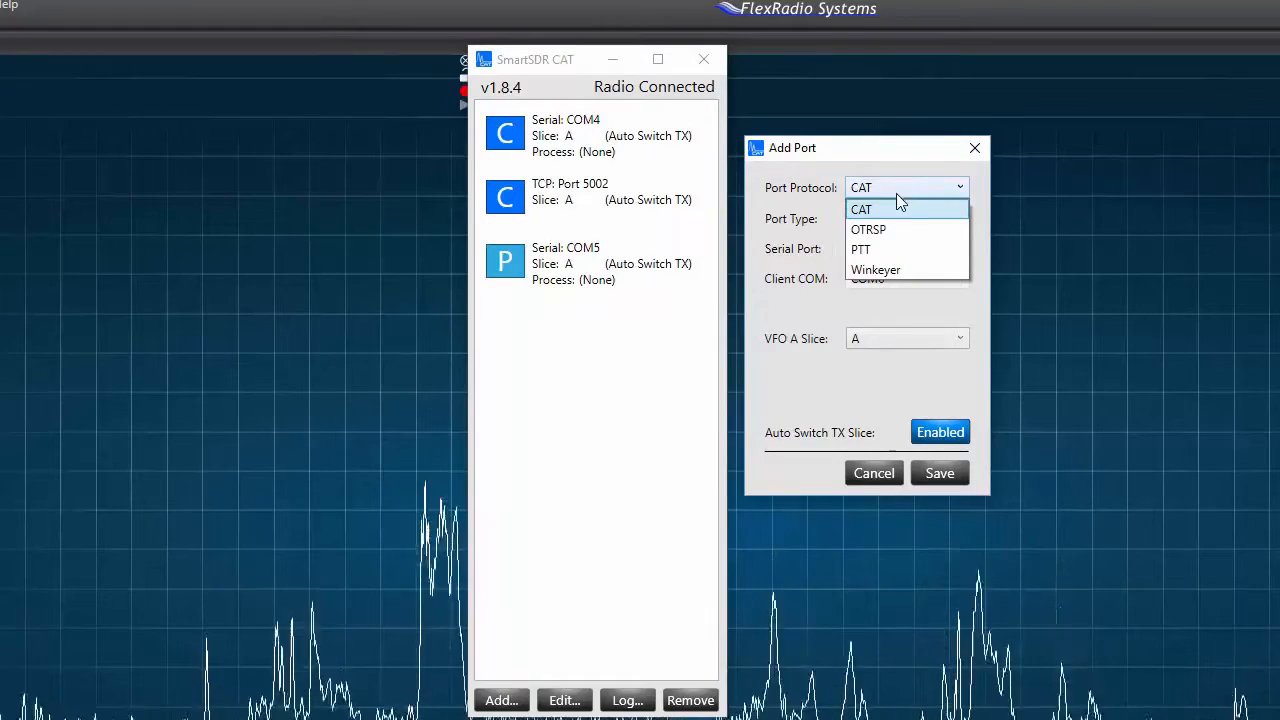
click(860, 209)
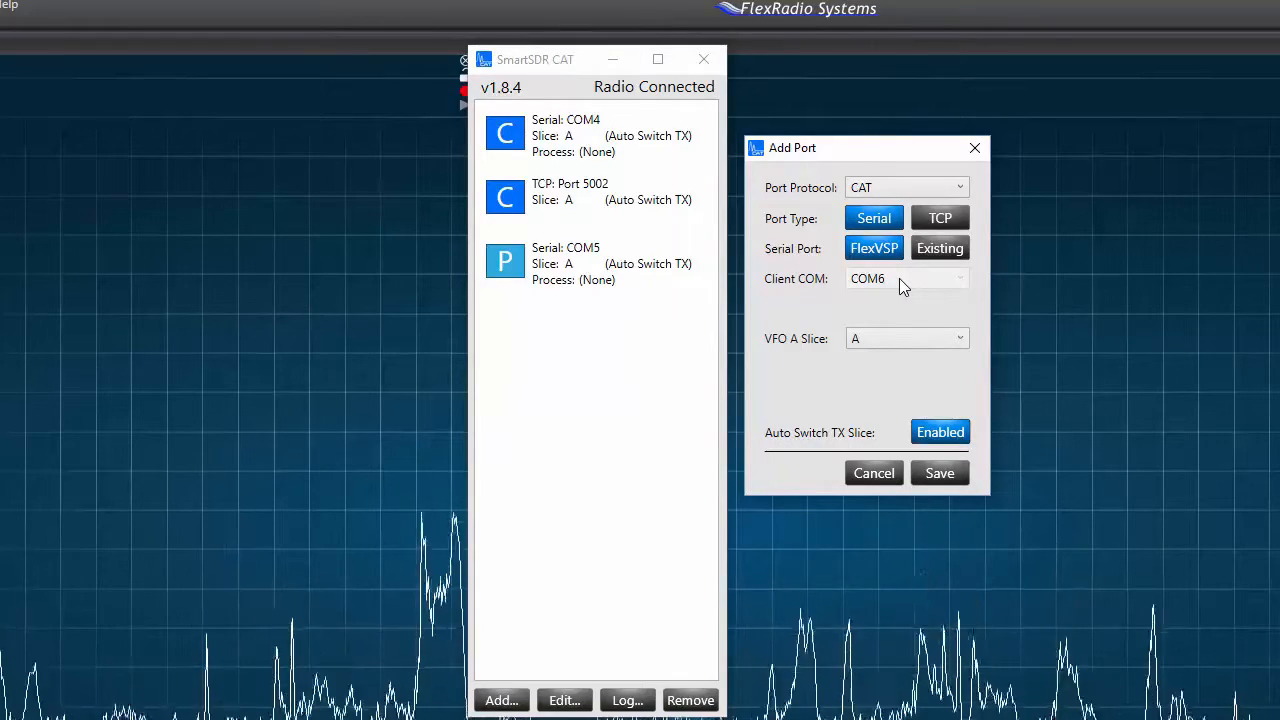
mouse_move(905, 338)
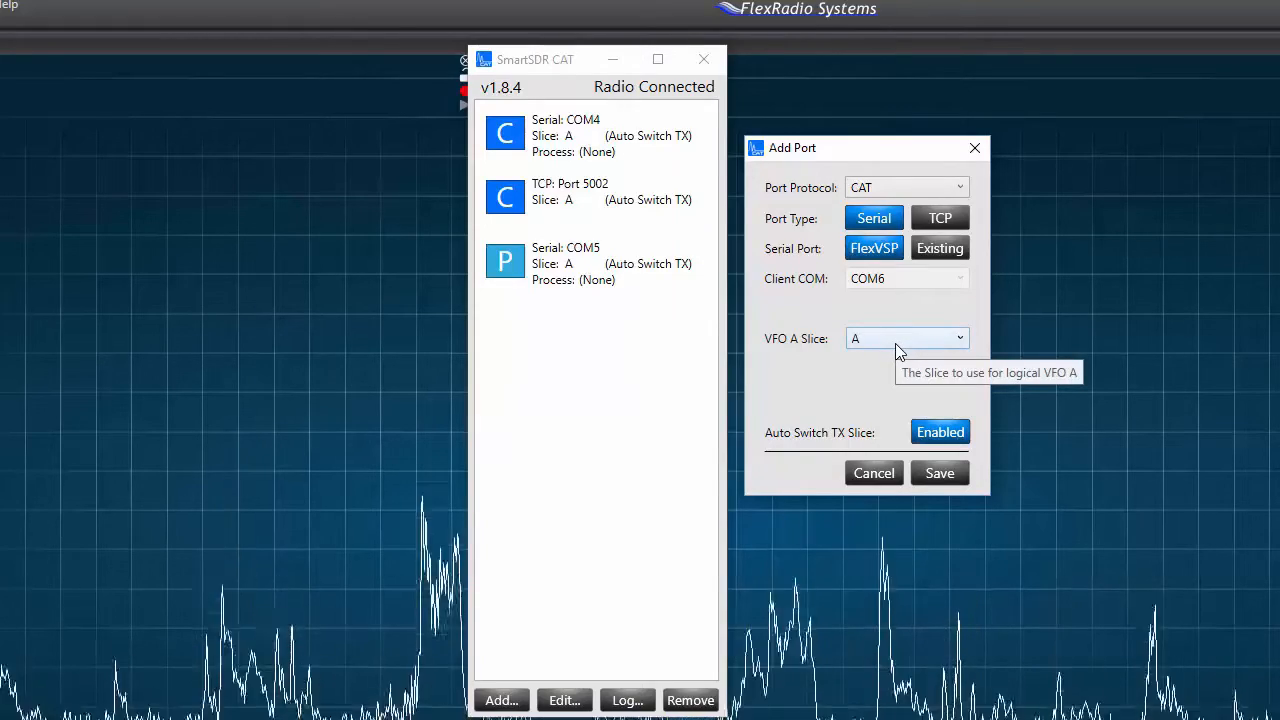
mouse_move(940, 432)
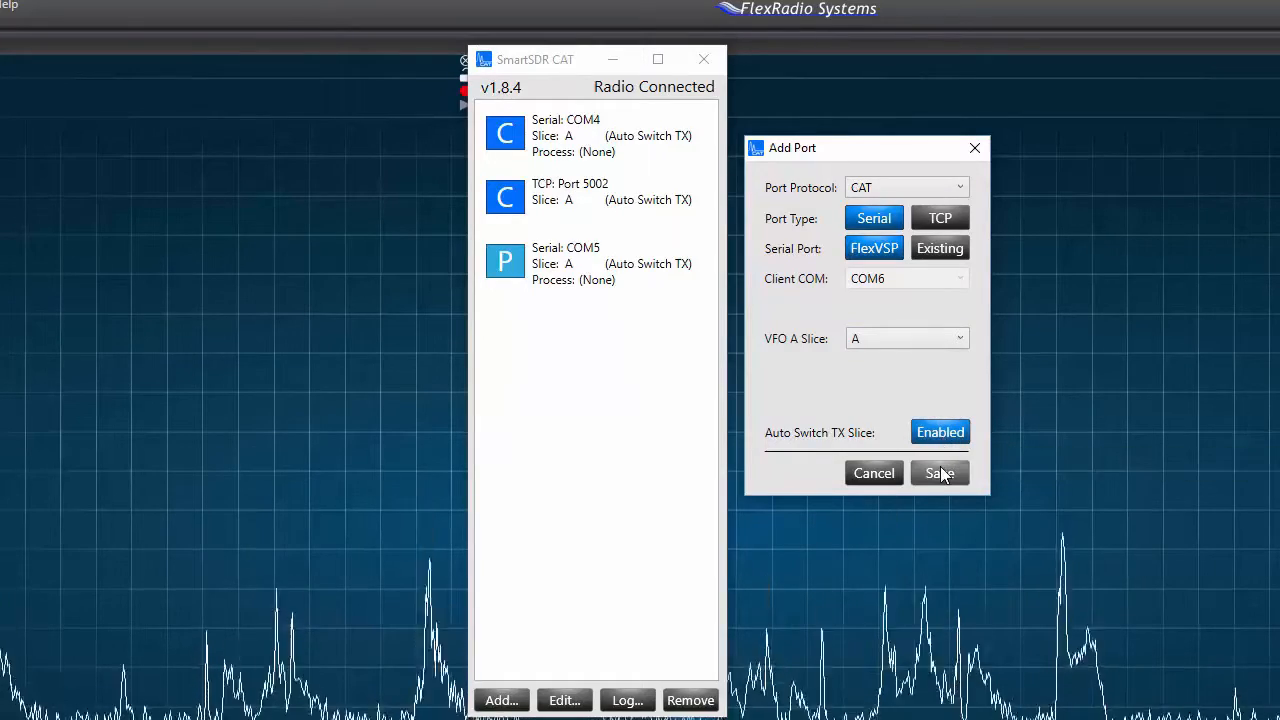
mouse_move(939, 473)
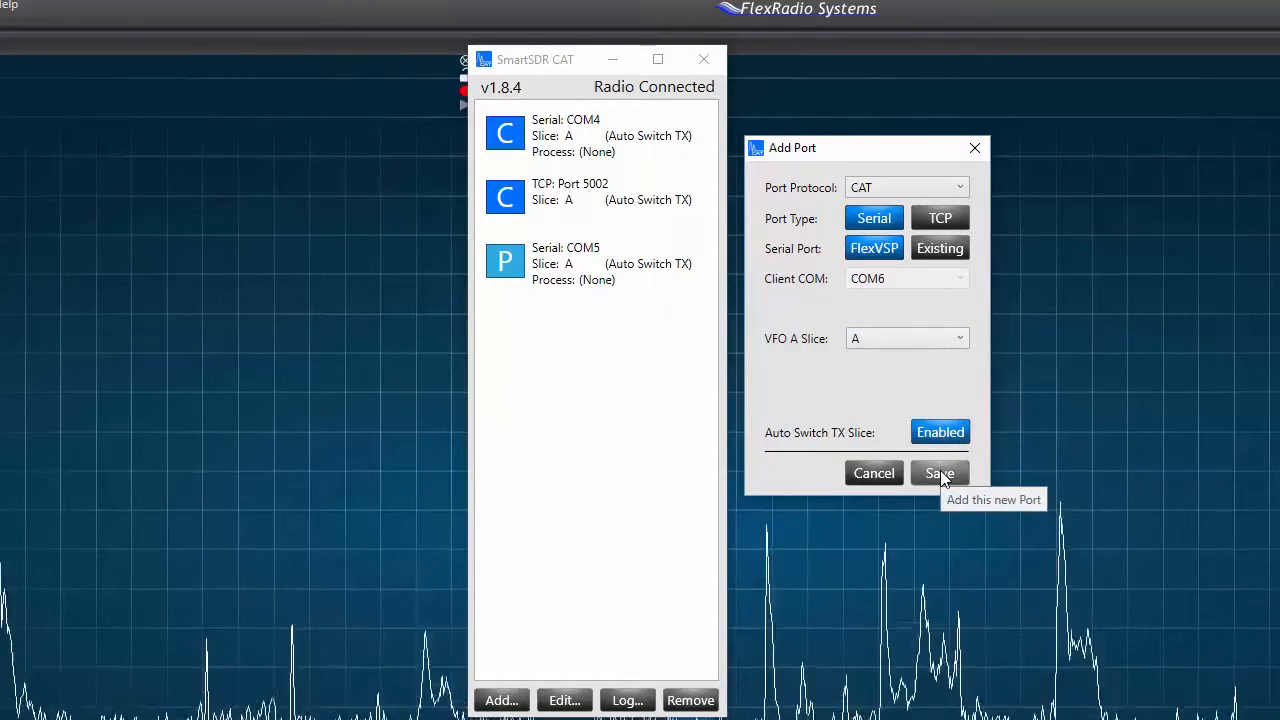
click(939, 473)
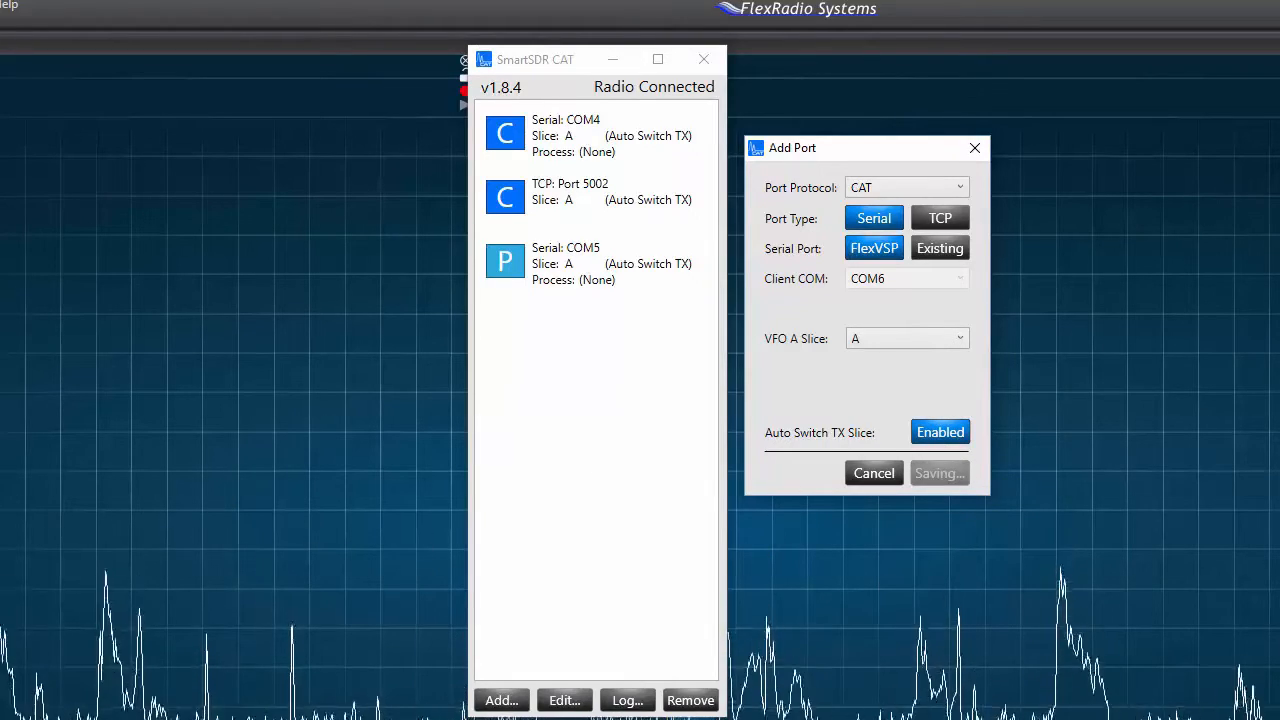
click(937, 473)
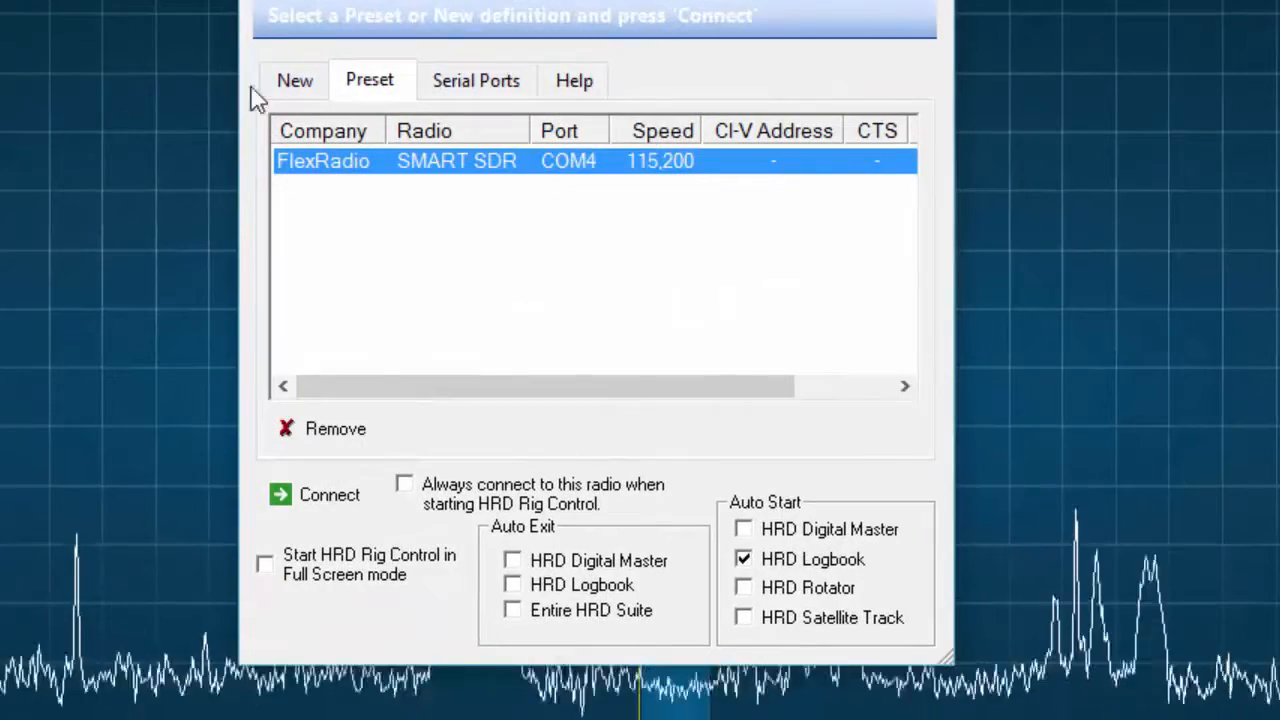
- Define a new radio connection for the FlexRadio SMART SDR
click(294, 80)
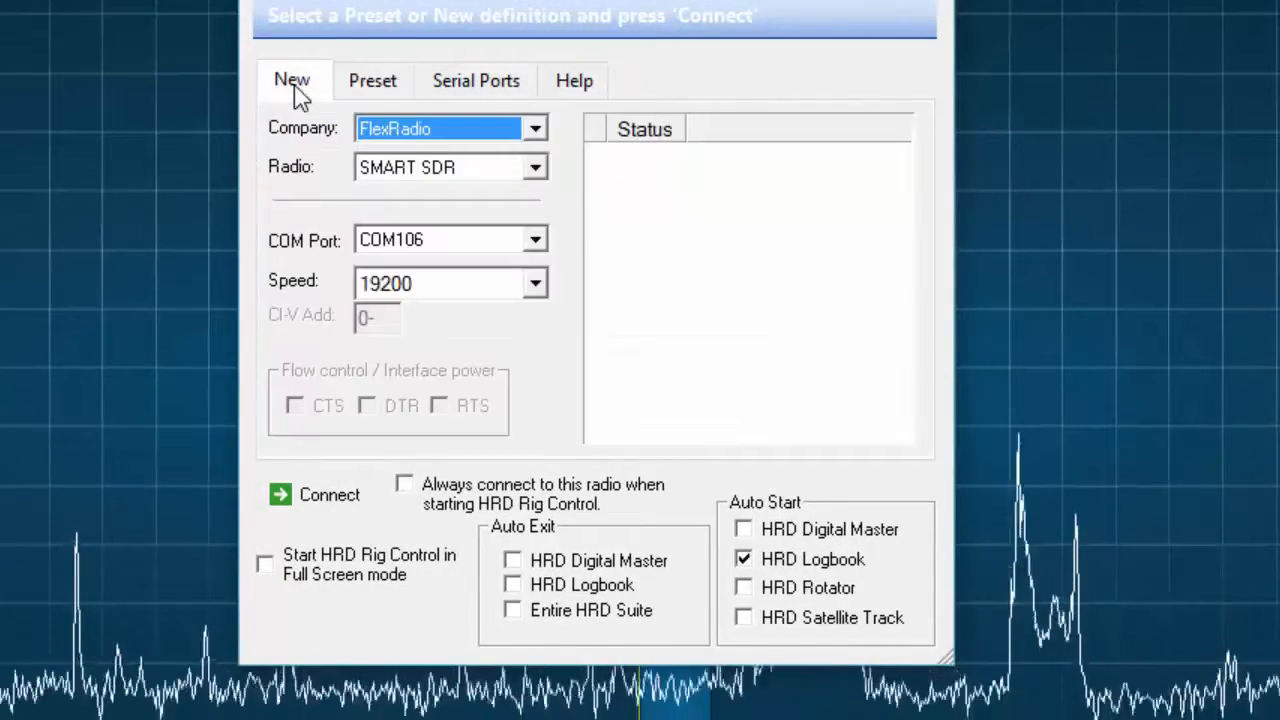
click(534, 128)
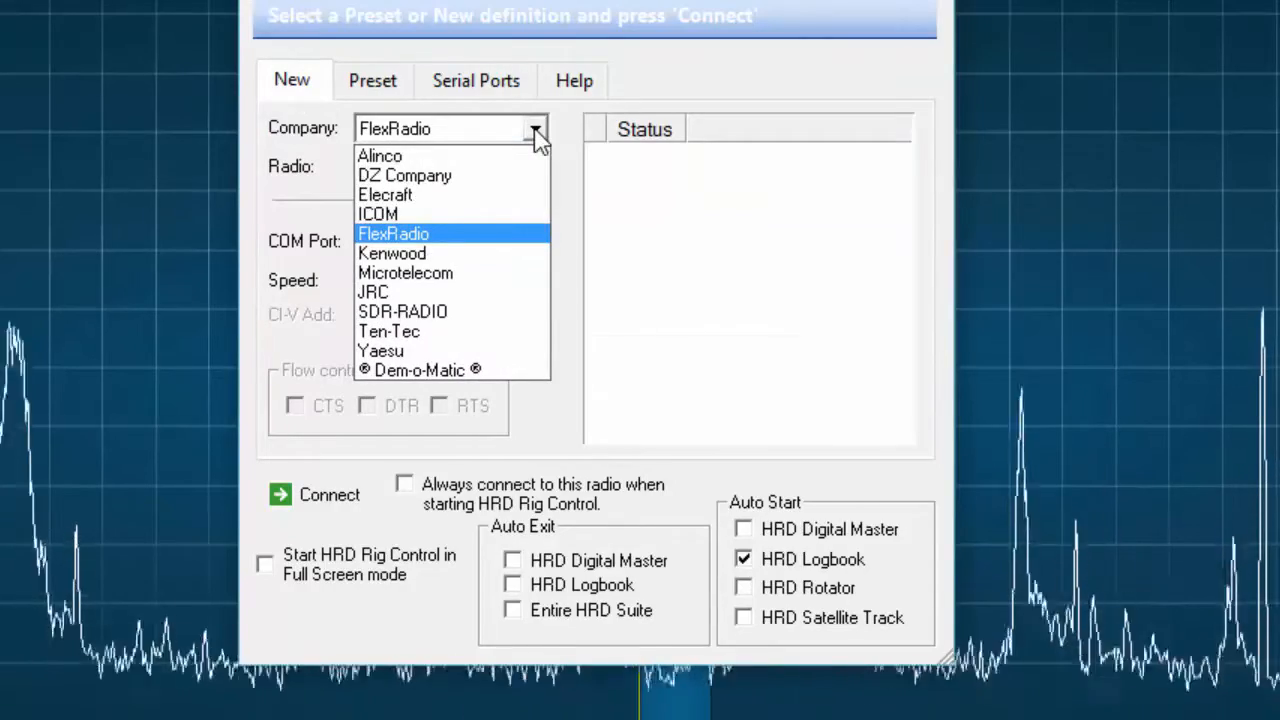
click(392, 233)
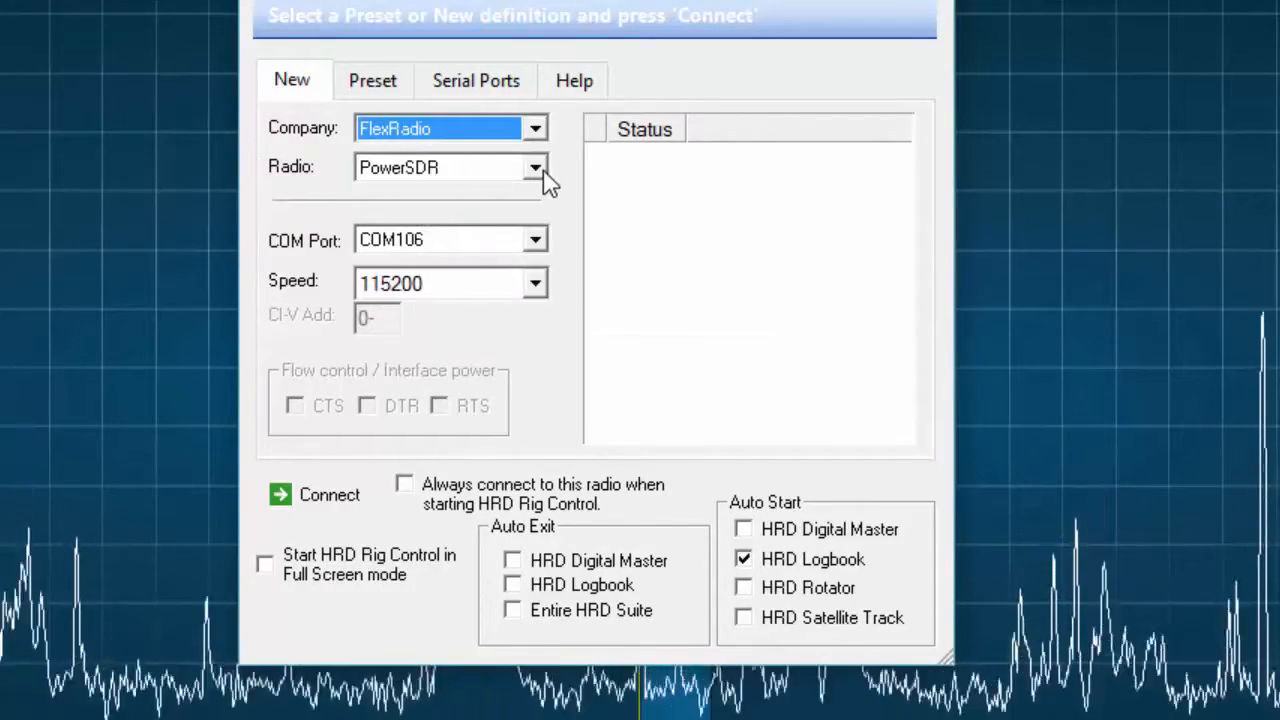
click(535, 167)
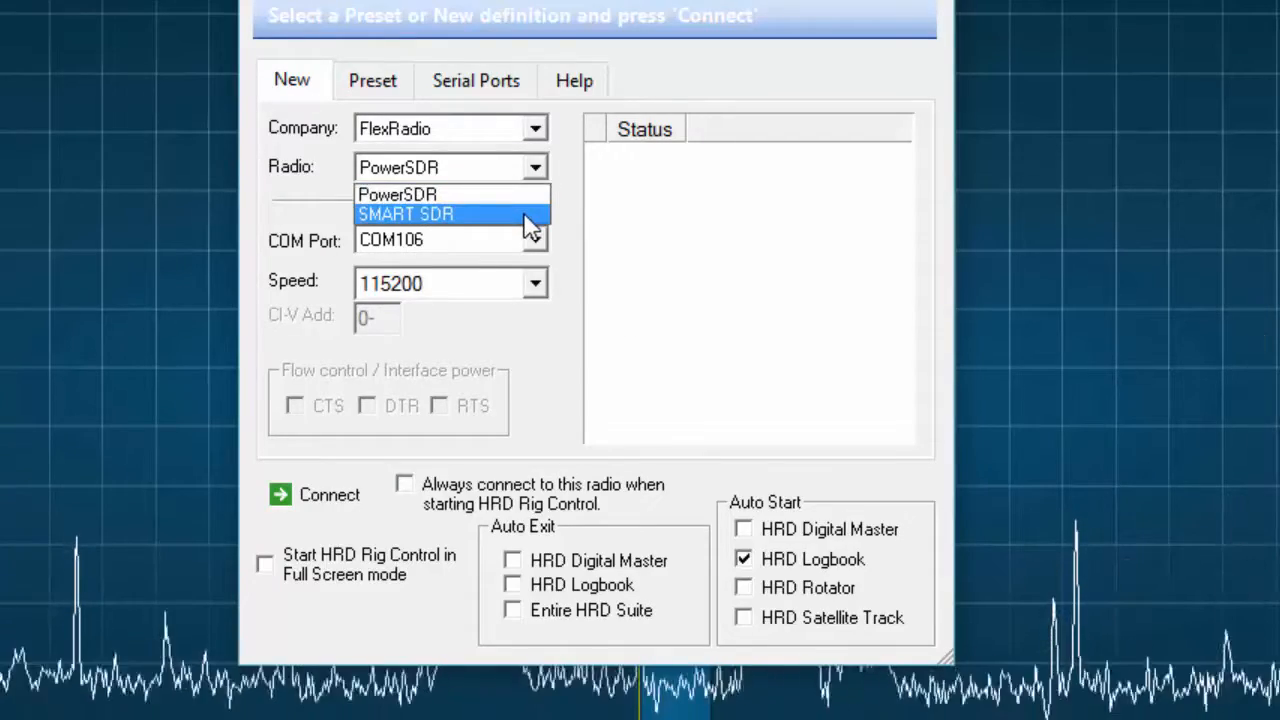
click(406, 214)
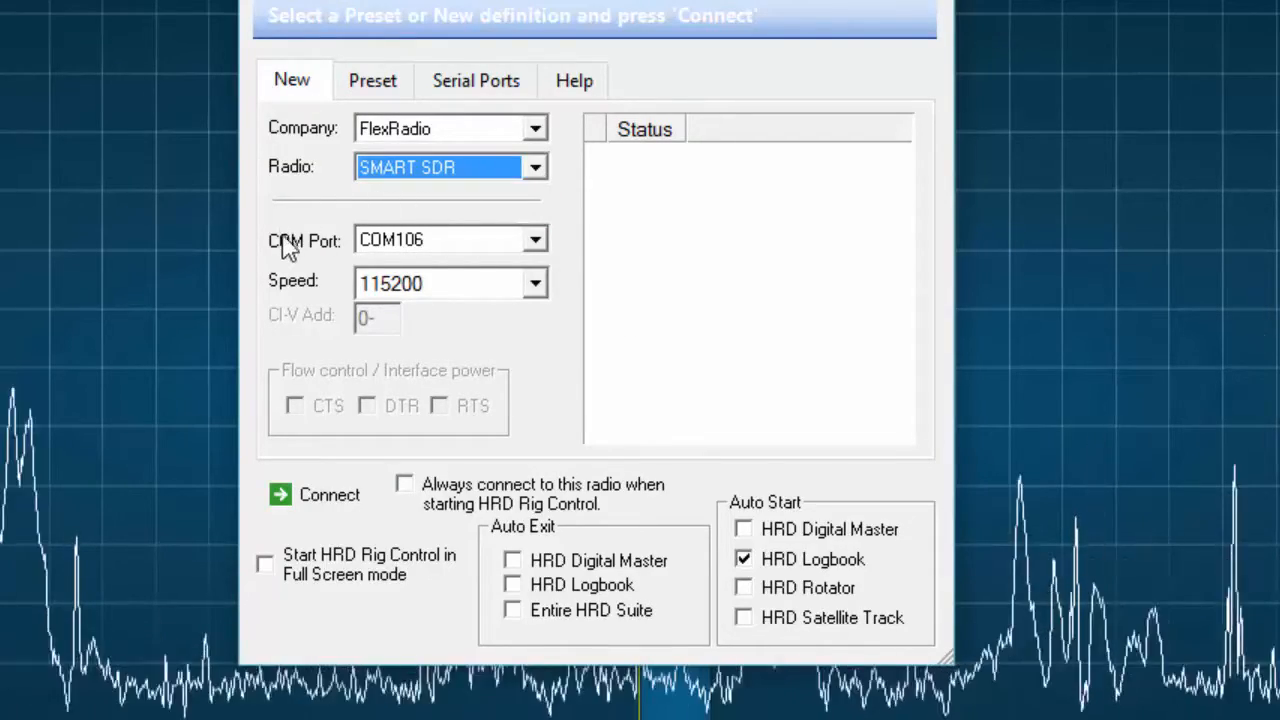
- Set COM port COM6 and speed 19200, then connect
click(535, 239)
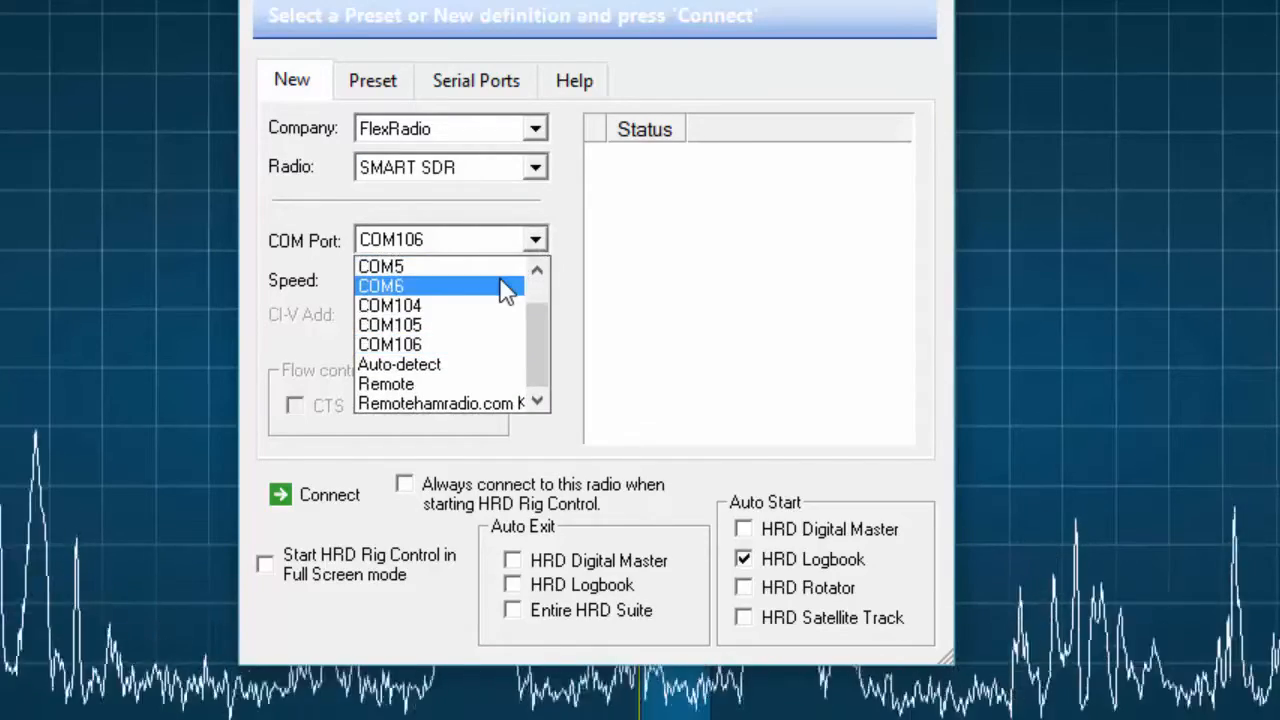
click(380, 285)
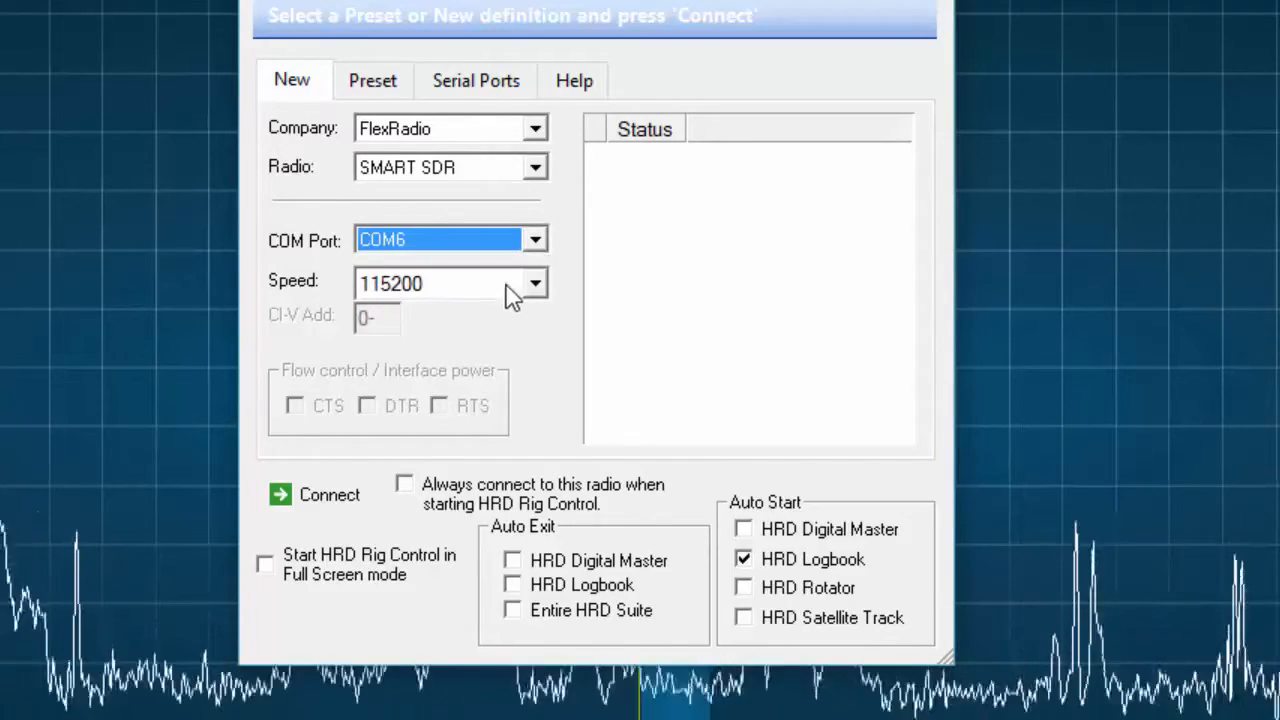
click(535, 283)
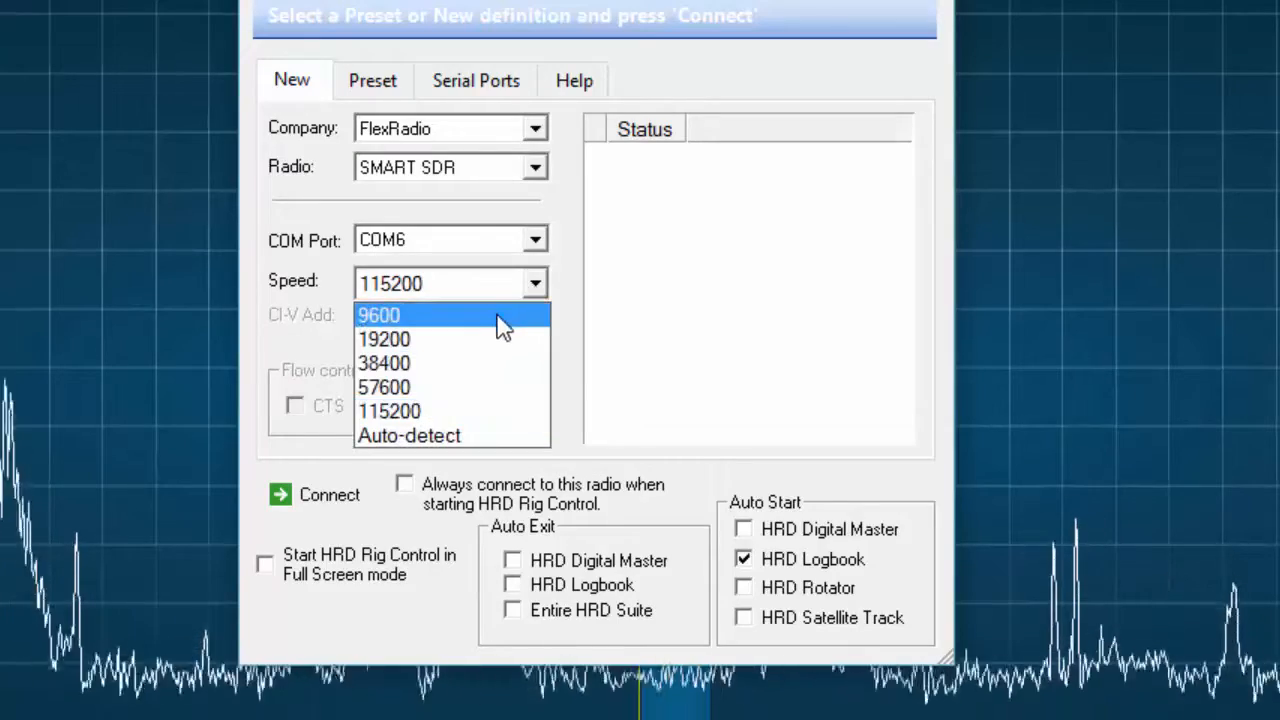
click(384, 339)
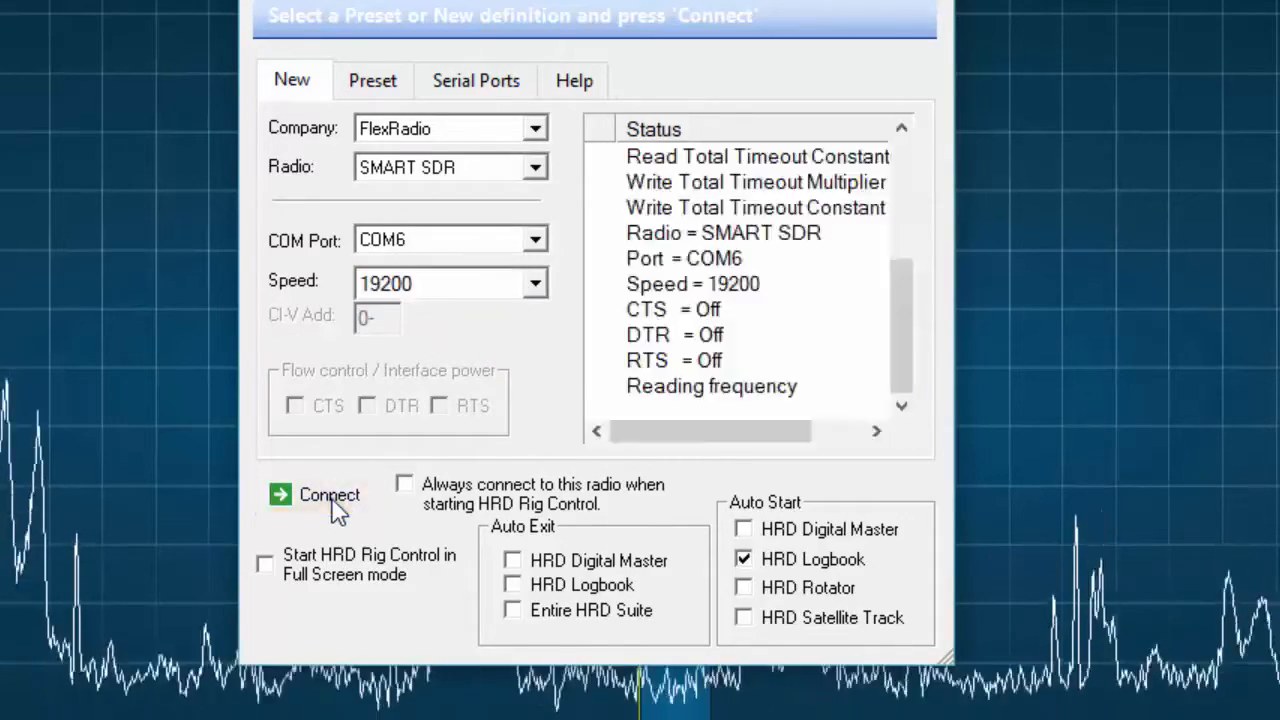
click(315, 495)
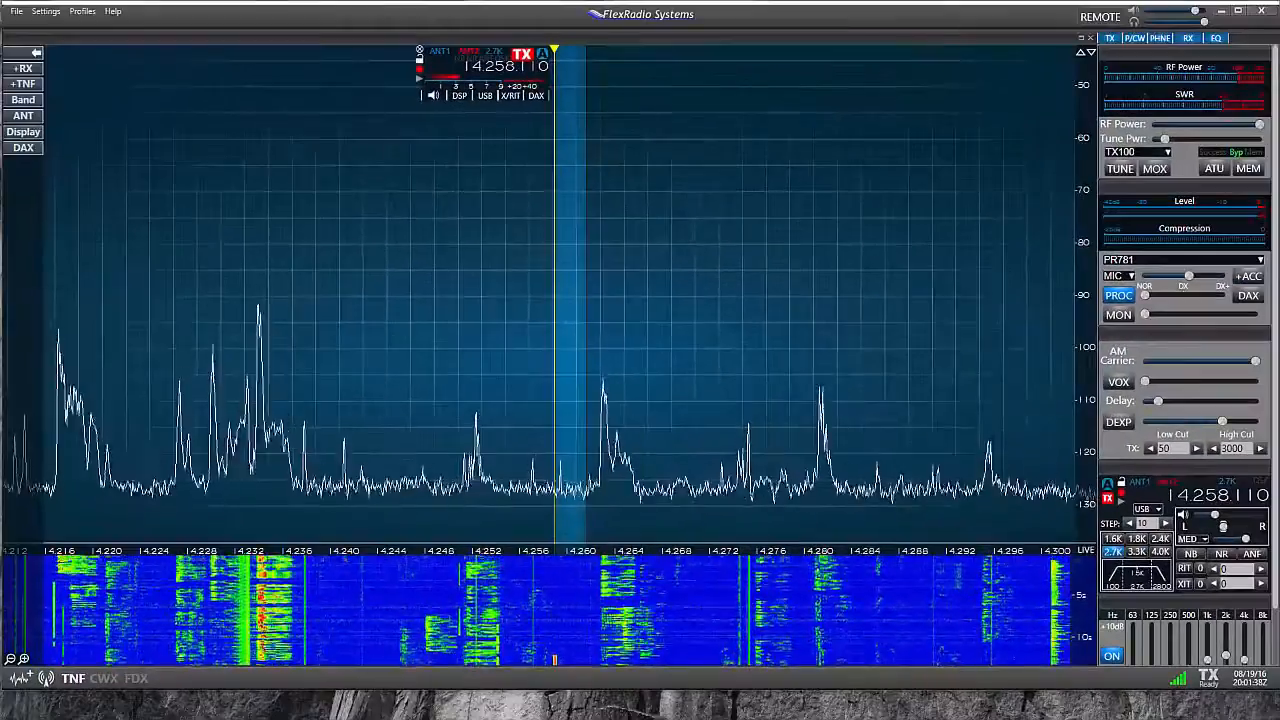